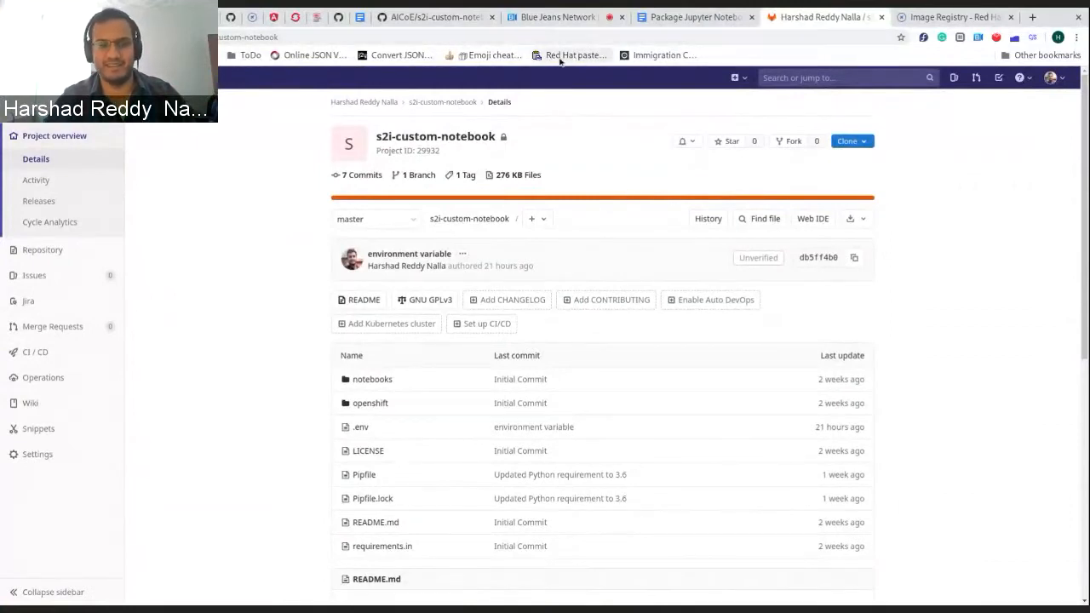
pyautogui.moveTo(590, 119)
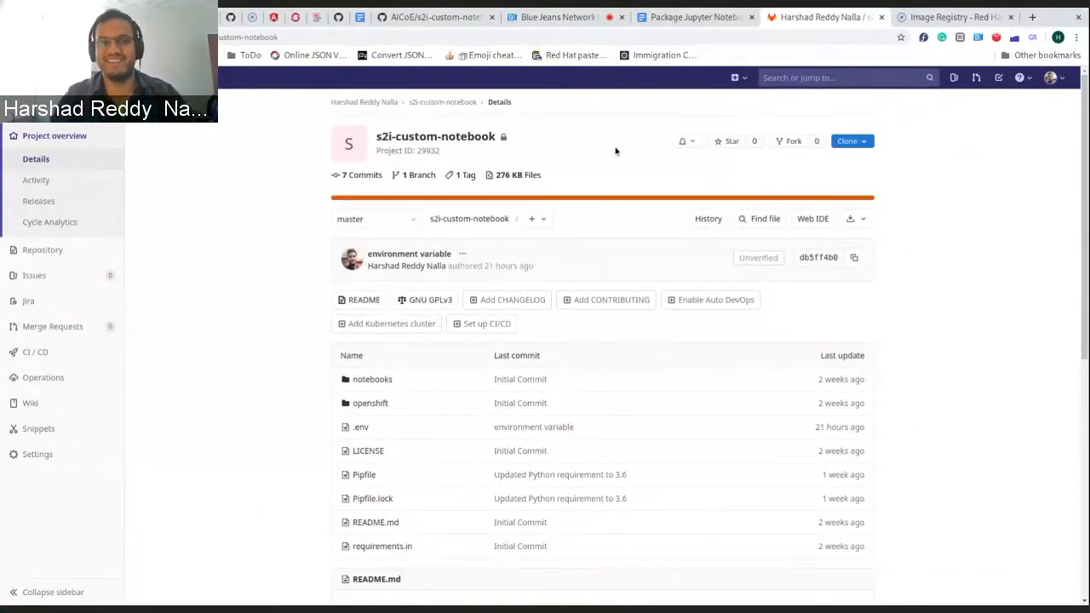
pyautogui.moveTo(643, 186)
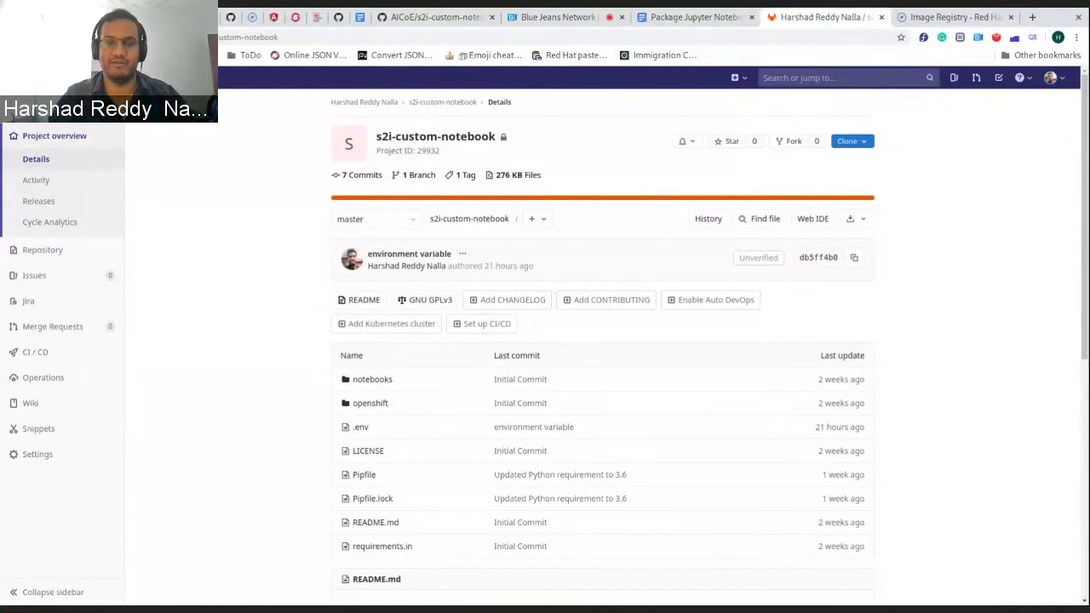
pyautogui.moveTo(600, 225)
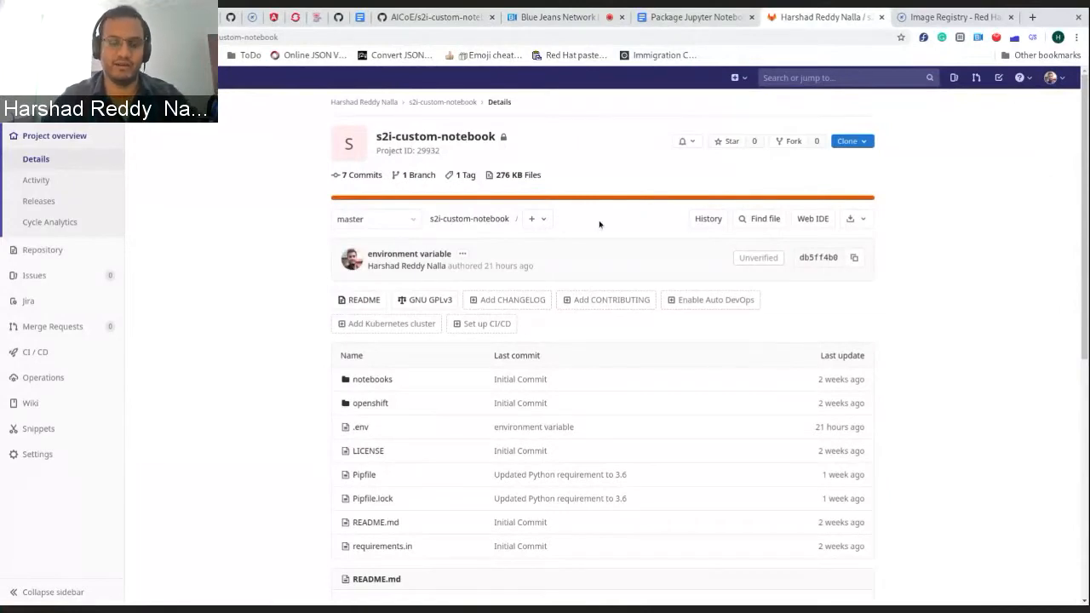
# Step: View the repository's .env file showing TEST_ENV=1, then return to the file list
pyautogui.scroll(-3)
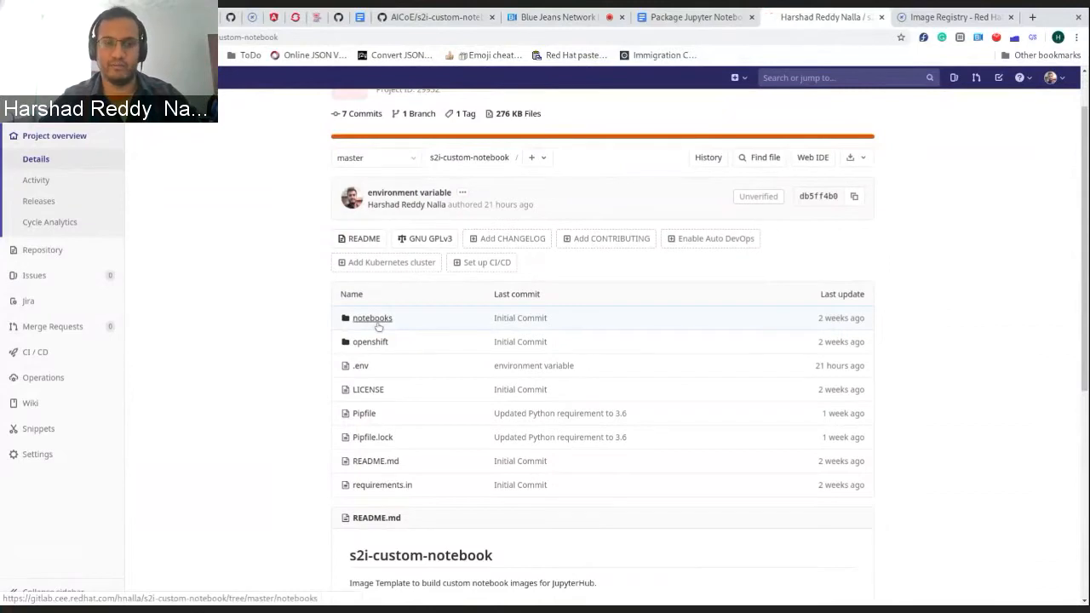
pyautogui.click(372, 318)
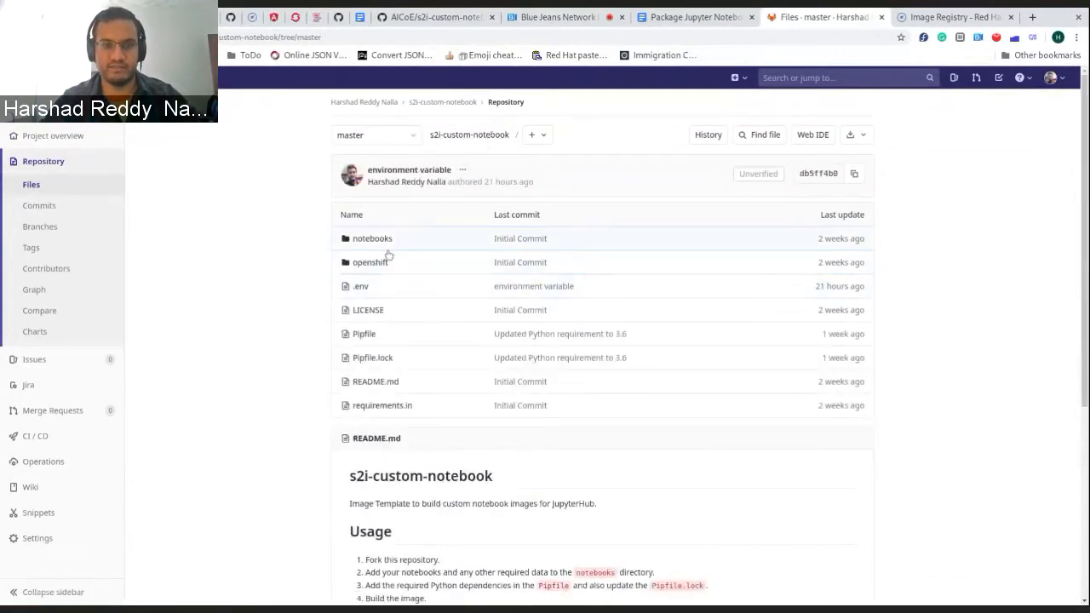
pyautogui.moveTo(419, 350)
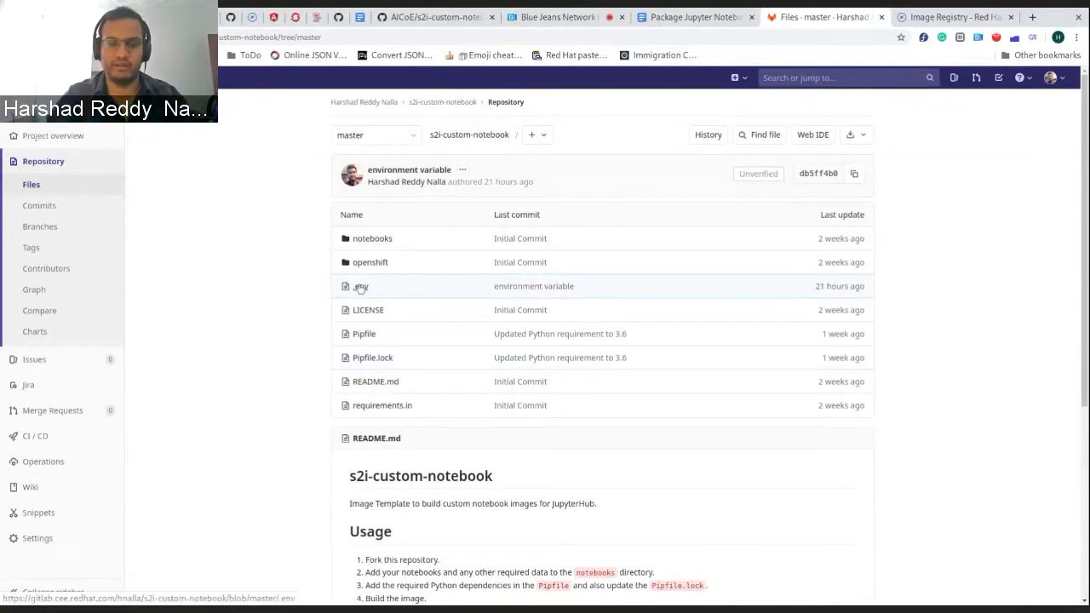
pyautogui.click(361, 286)
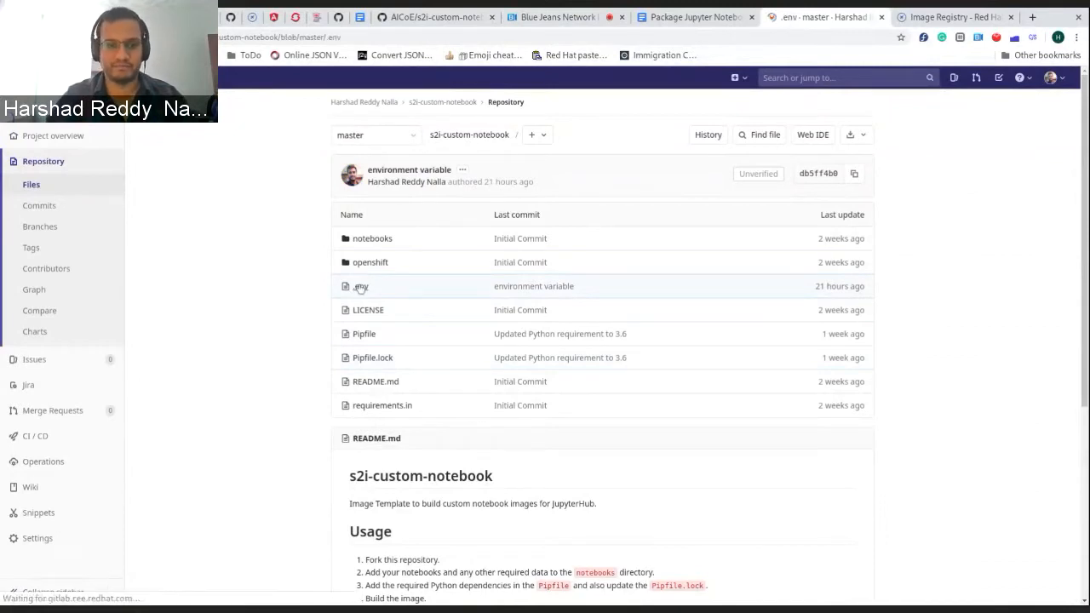
pyautogui.click(361, 285)
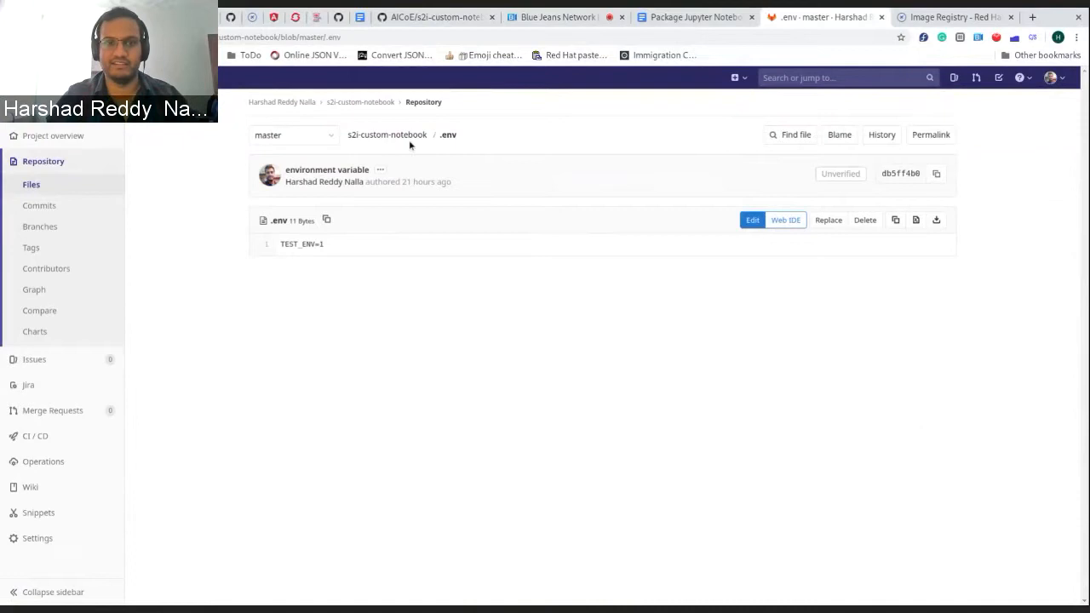
pyautogui.click(360, 135)
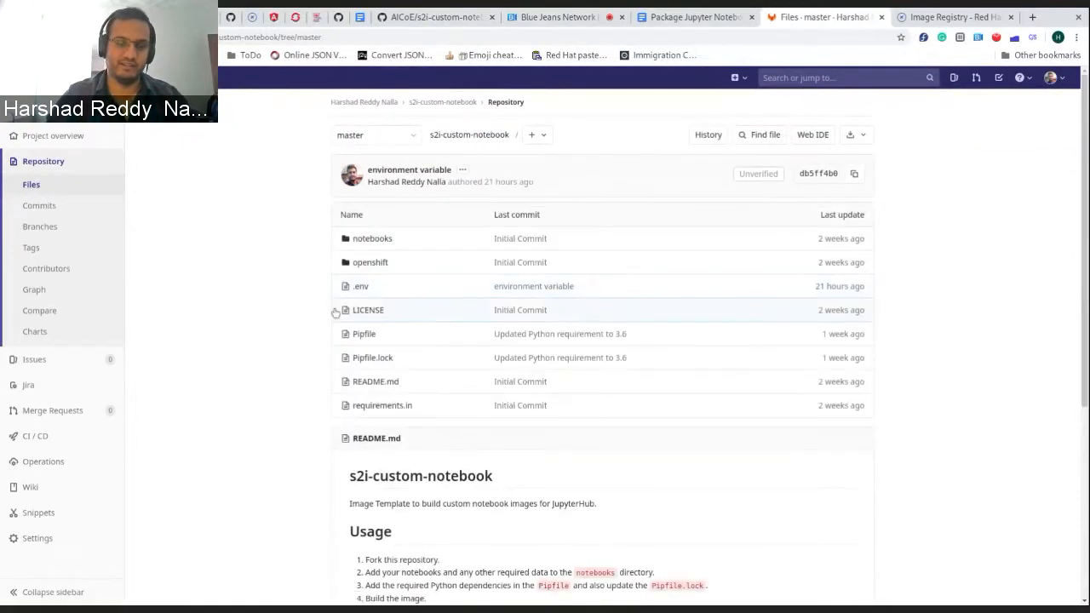
pyautogui.moveTo(38, 512)
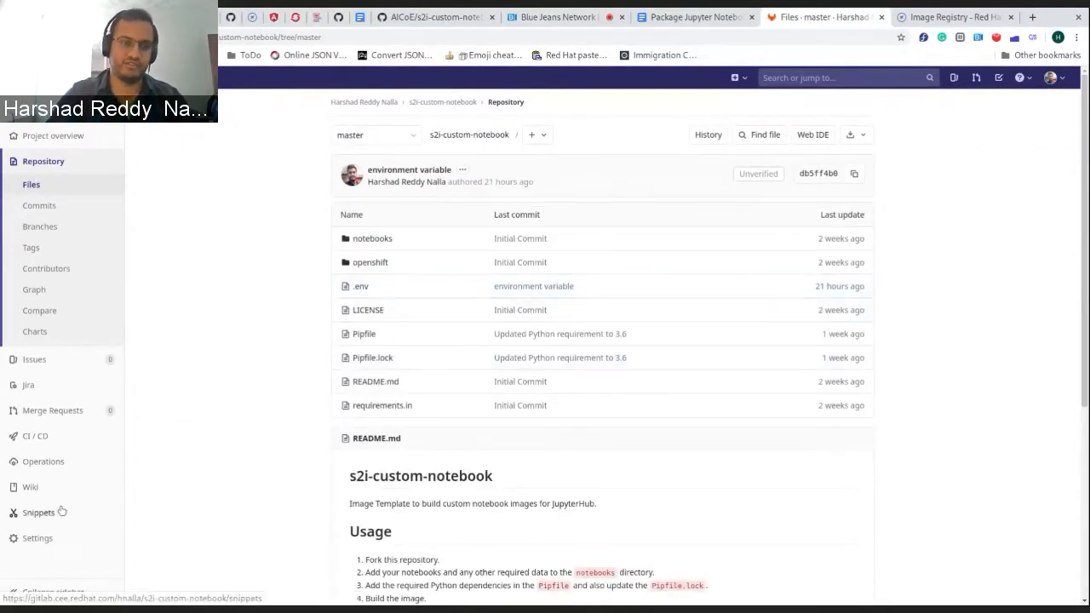
# Step: Test the project webhook with a tag push event (HTTP 200), then check the pods and Tekton runs
pyautogui.click(37, 538)
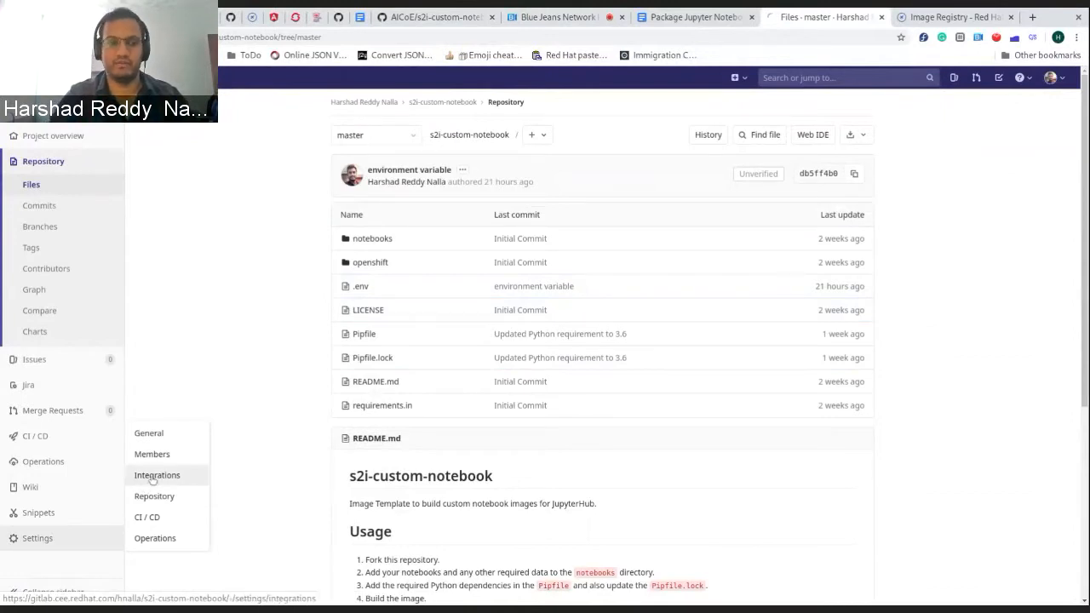
pyautogui.click(157, 475)
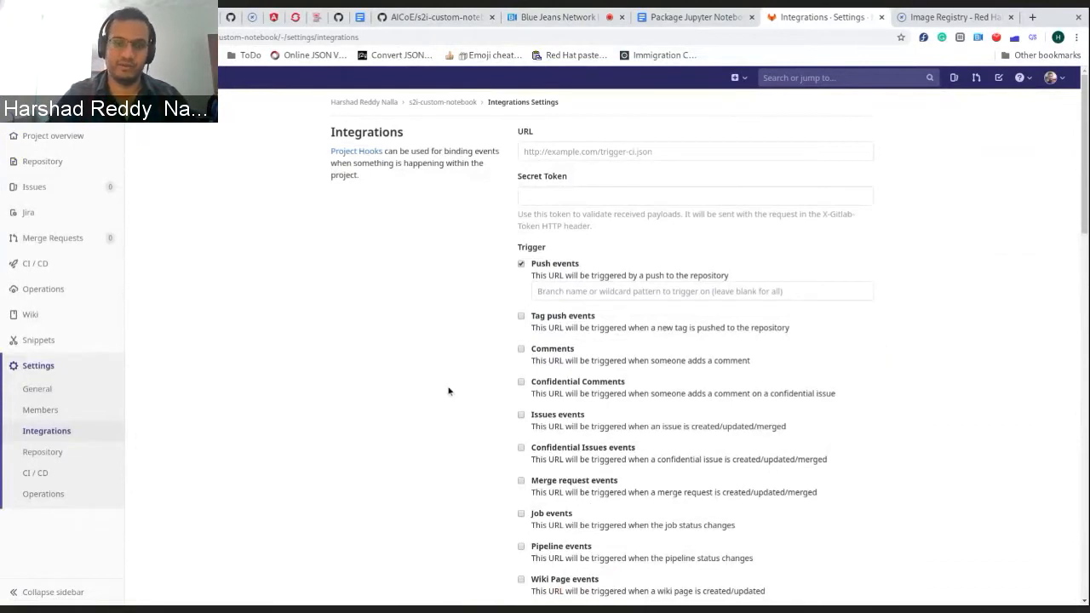
pyautogui.scroll(-3)
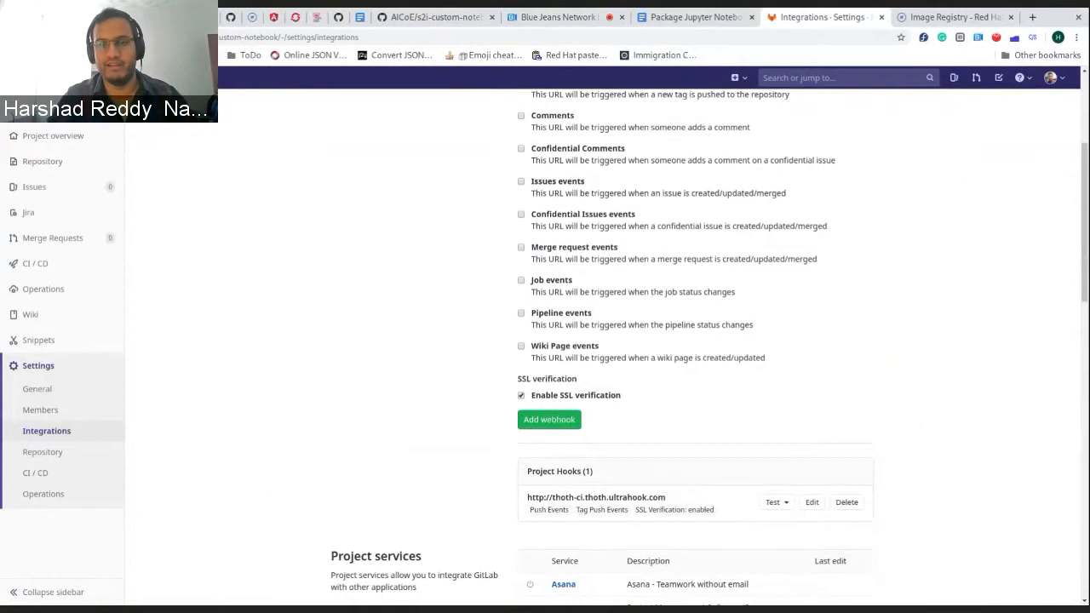
pyautogui.moveTo(453, 400)
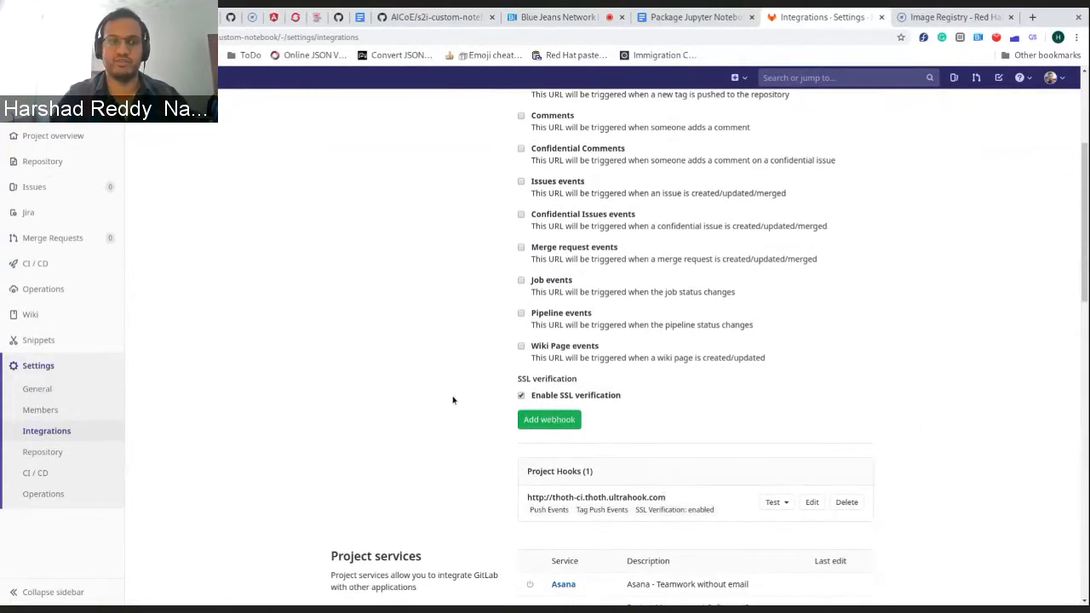
pyautogui.moveTo(277, 227)
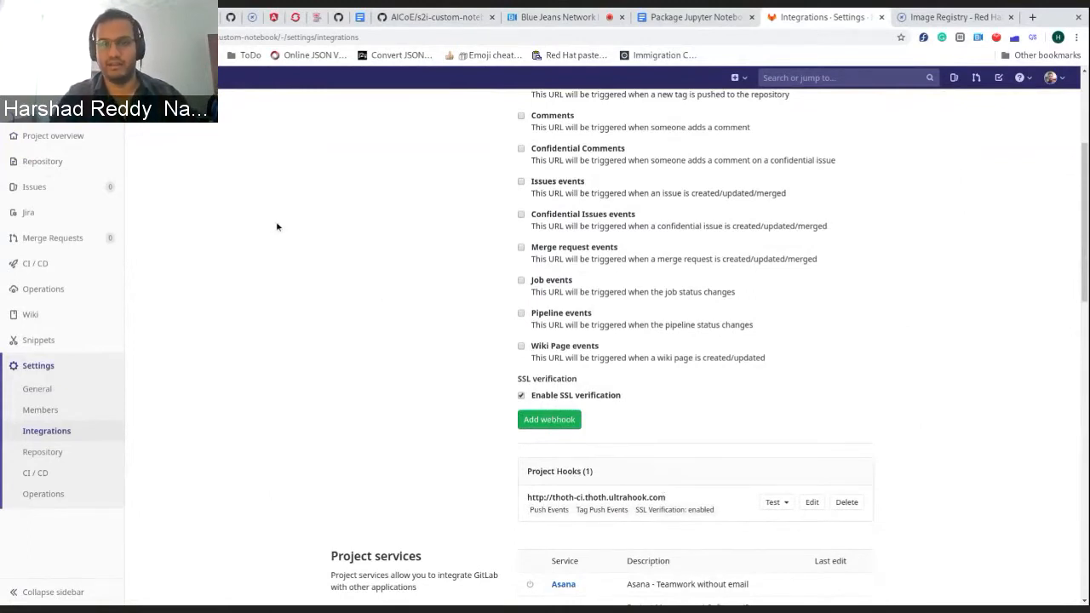
pyautogui.moveTo(704, 377)
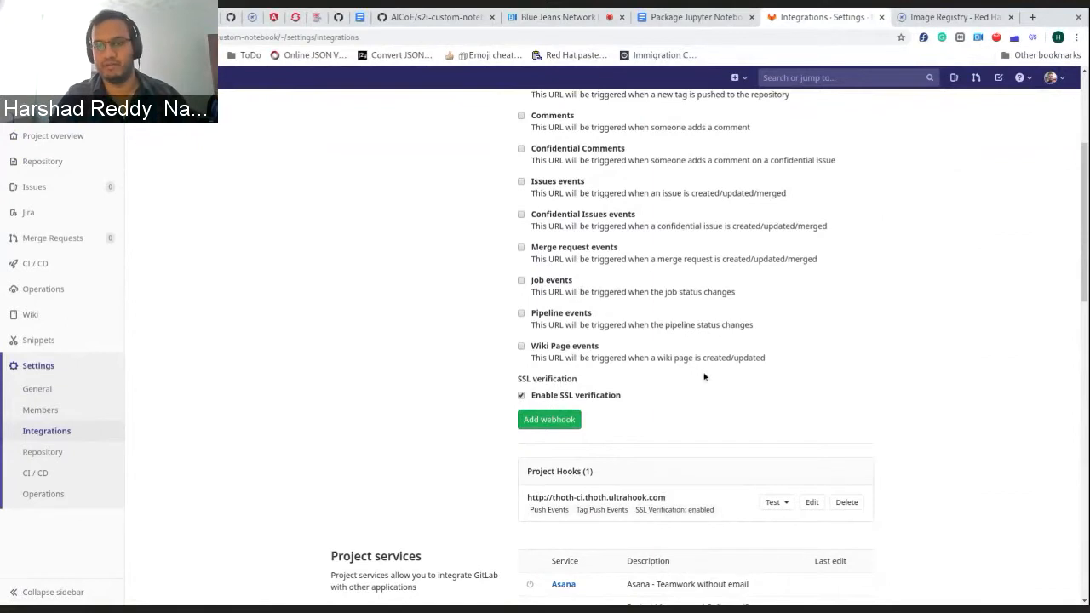
pyautogui.click(775, 501)
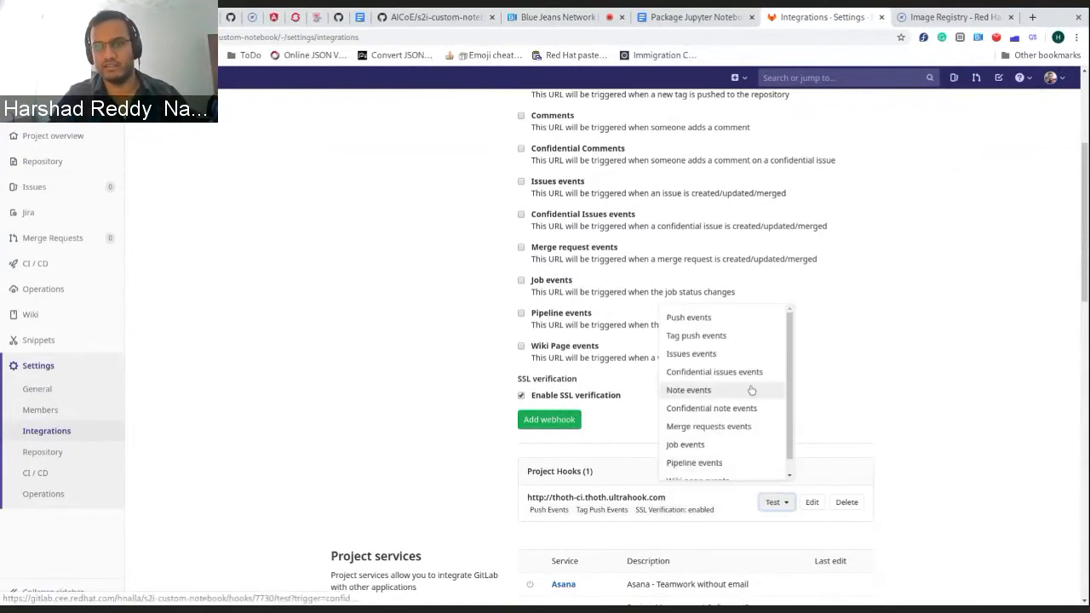
pyautogui.moveTo(697, 335)
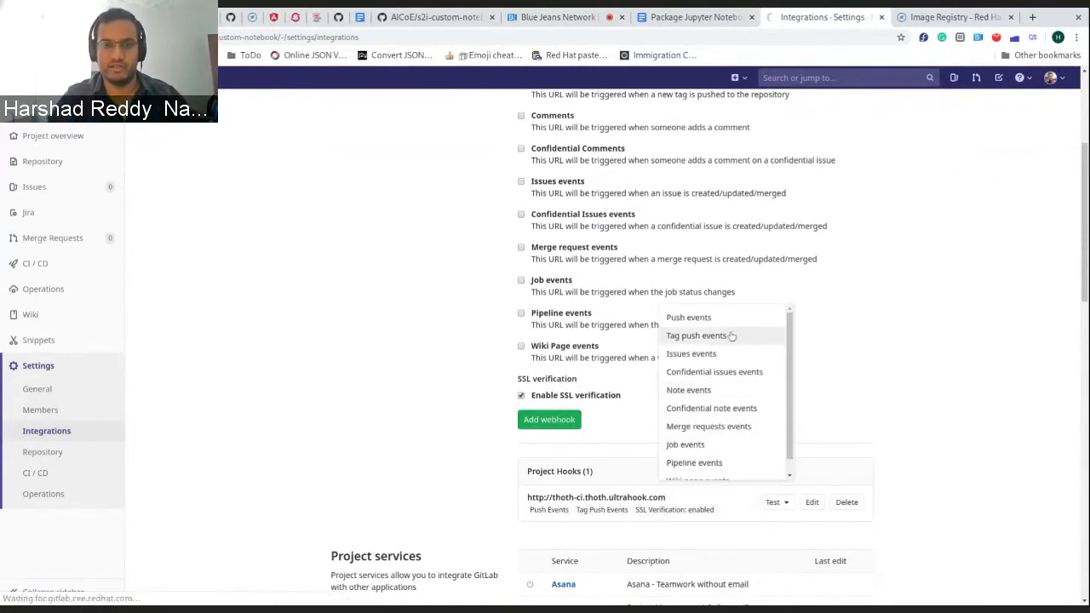
pyautogui.click(772, 501)
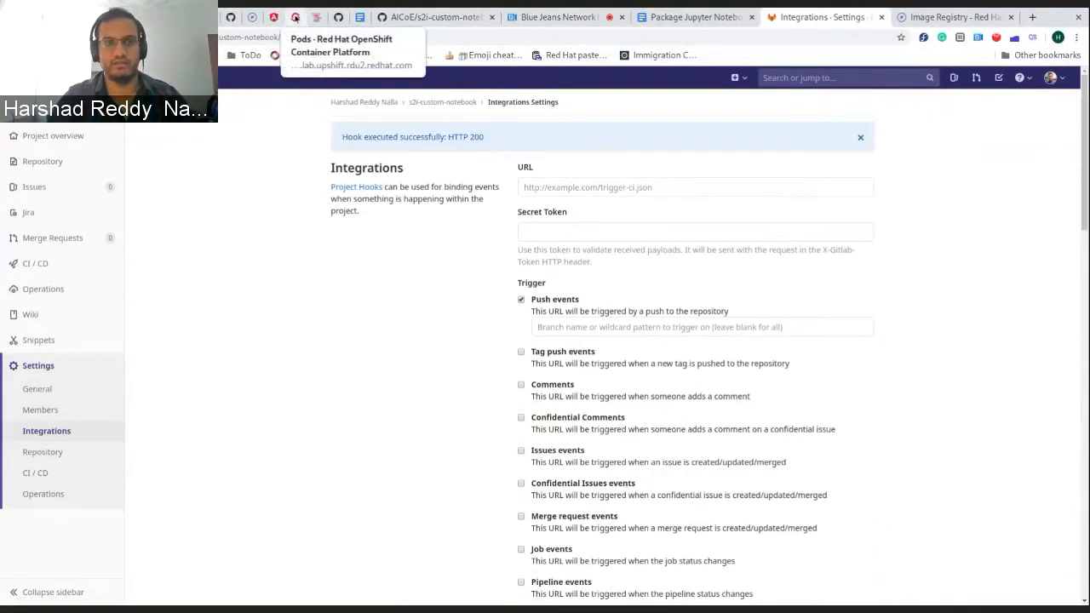
pyautogui.click(953, 17)
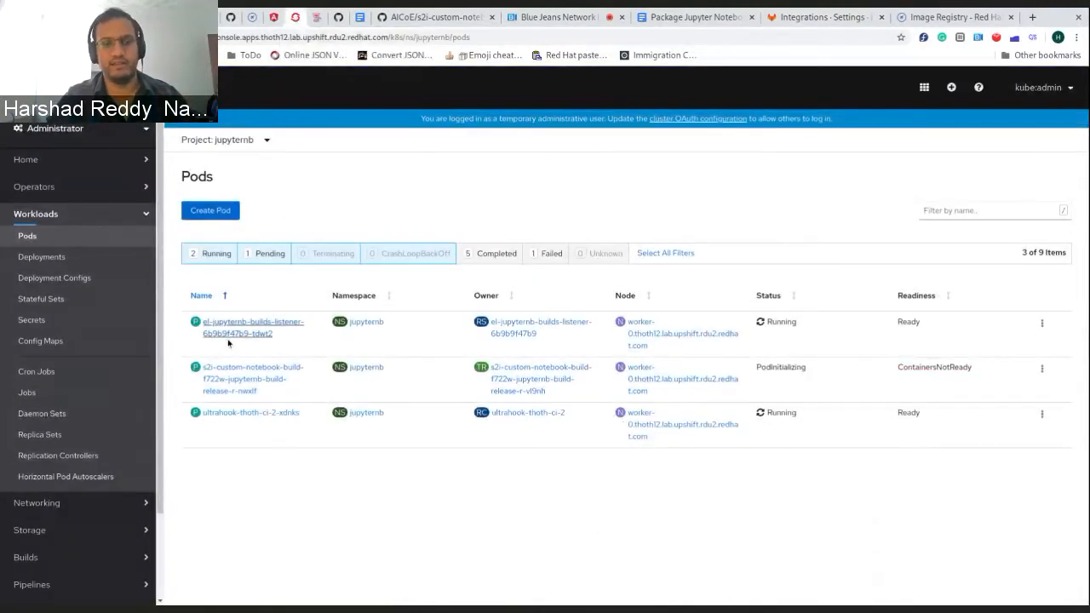
pyautogui.moveTo(243, 391)
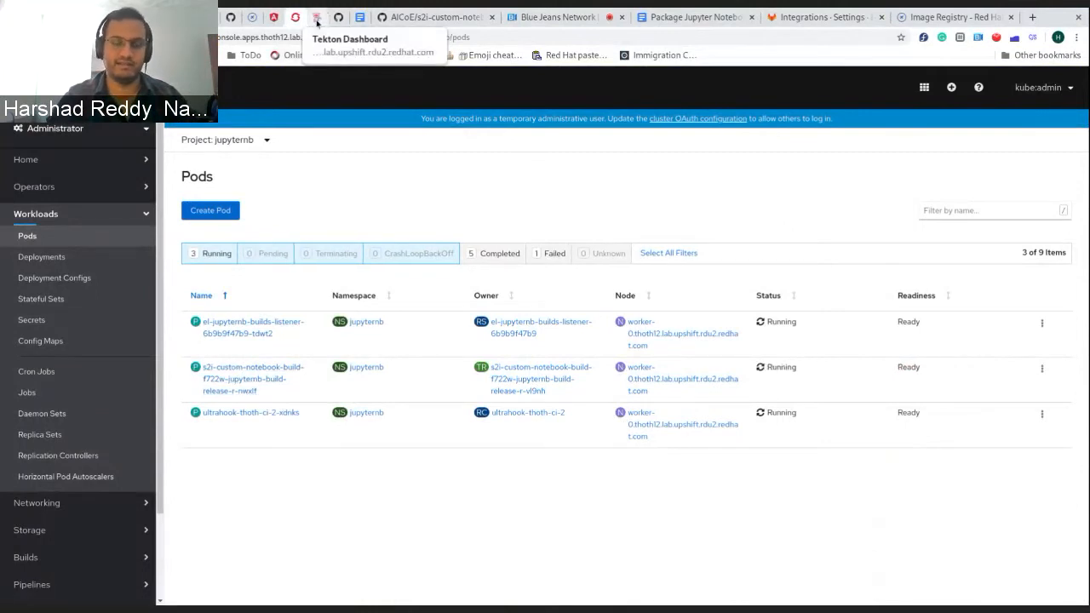
pyautogui.click(317, 17)
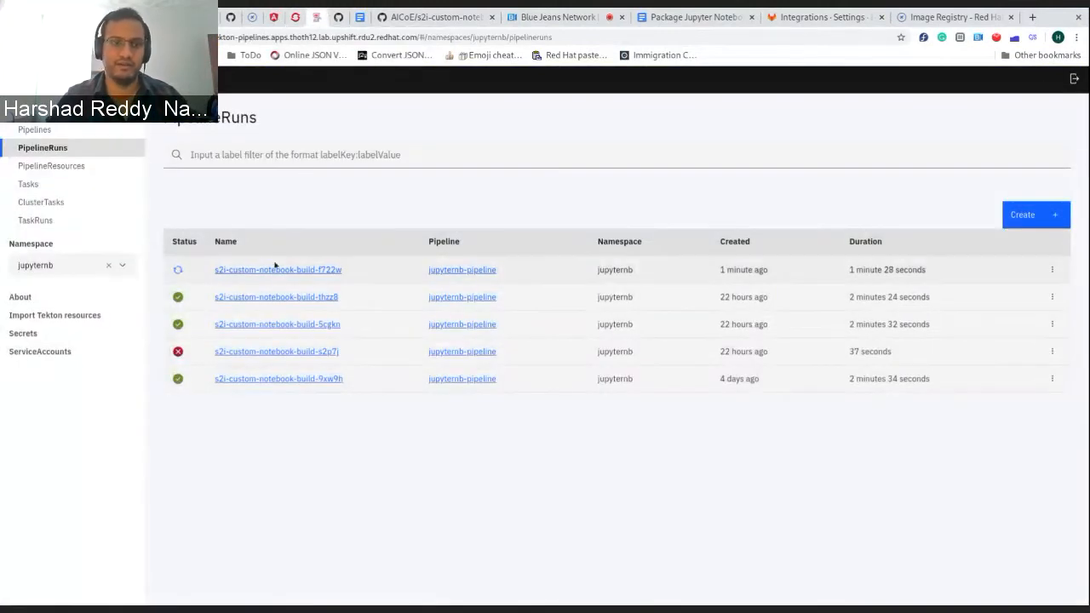
# Step: Follow the s2i-custom-notebook-build-f722w build logs until signatures are stored, then go back to GitLab
pyautogui.click(277, 270)
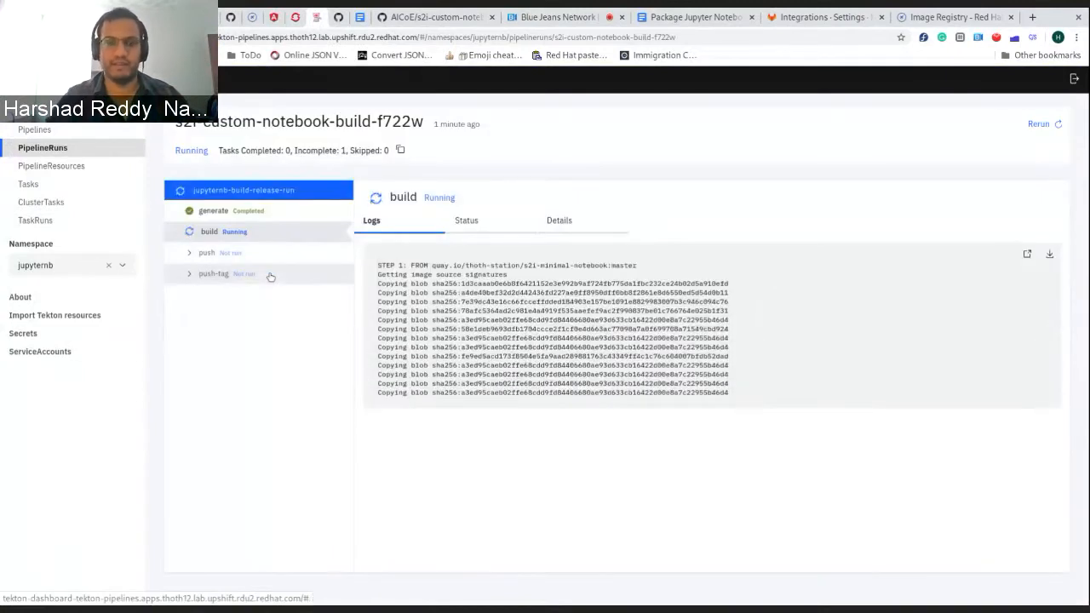
pyautogui.moveTo(301, 241)
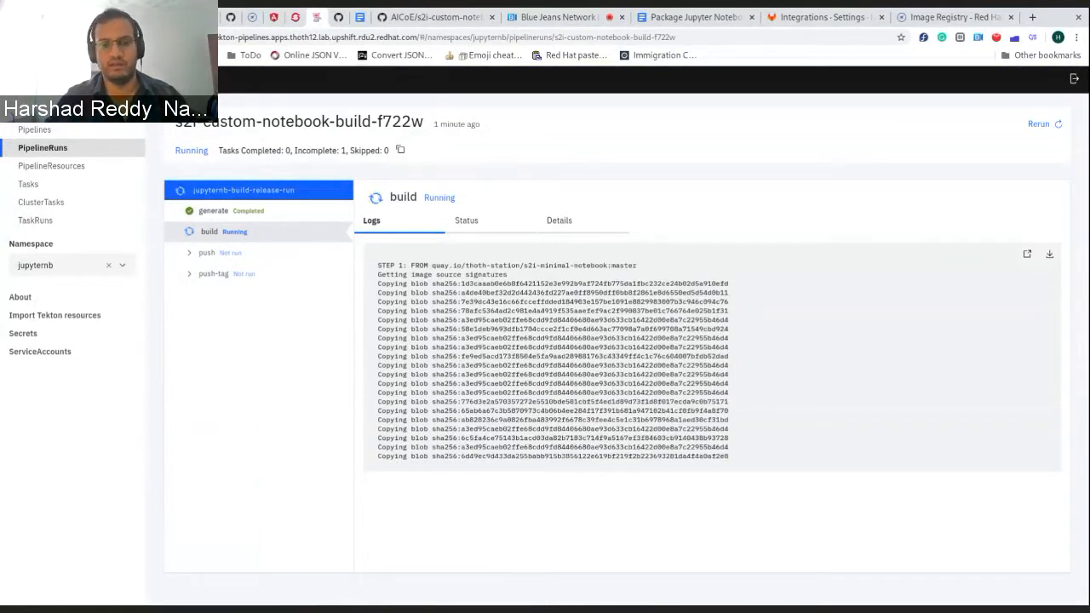
pyautogui.moveTo(568, 267)
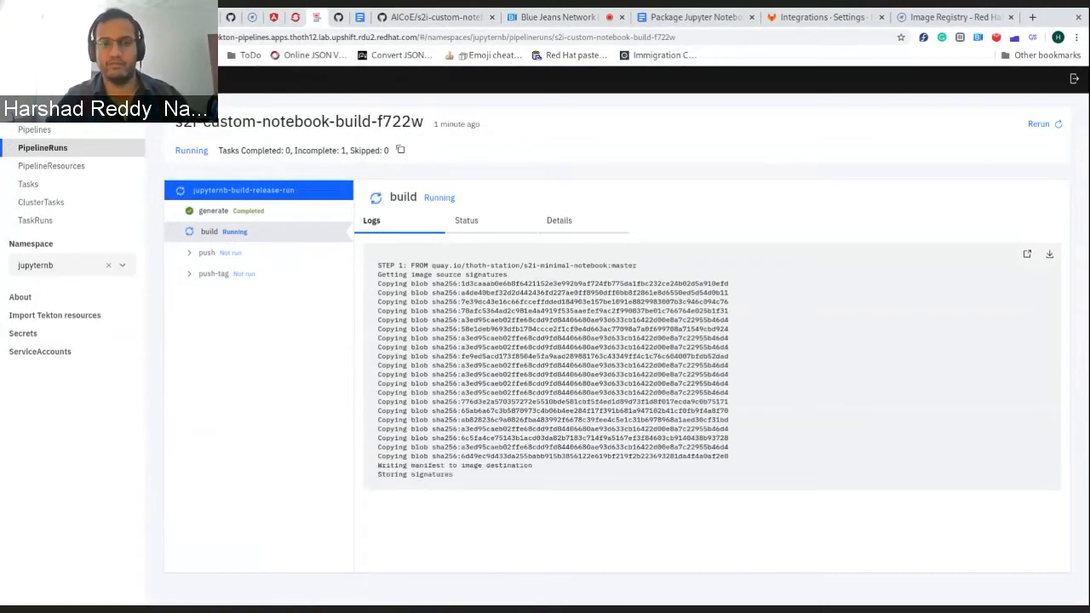
pyautogui.moveTo(703, 153)
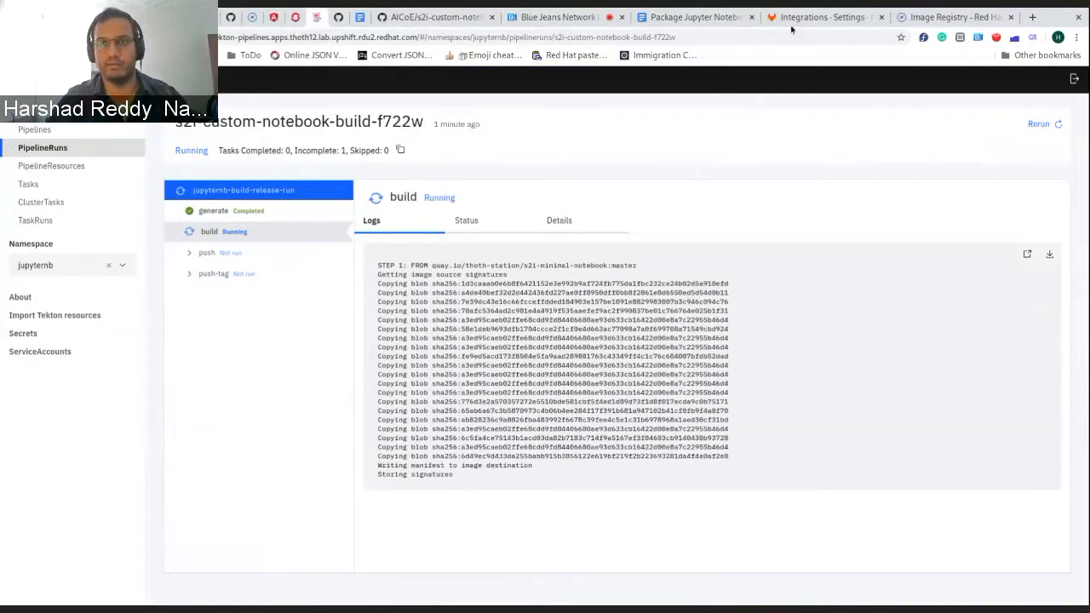
pyautogui.click(821, 17)
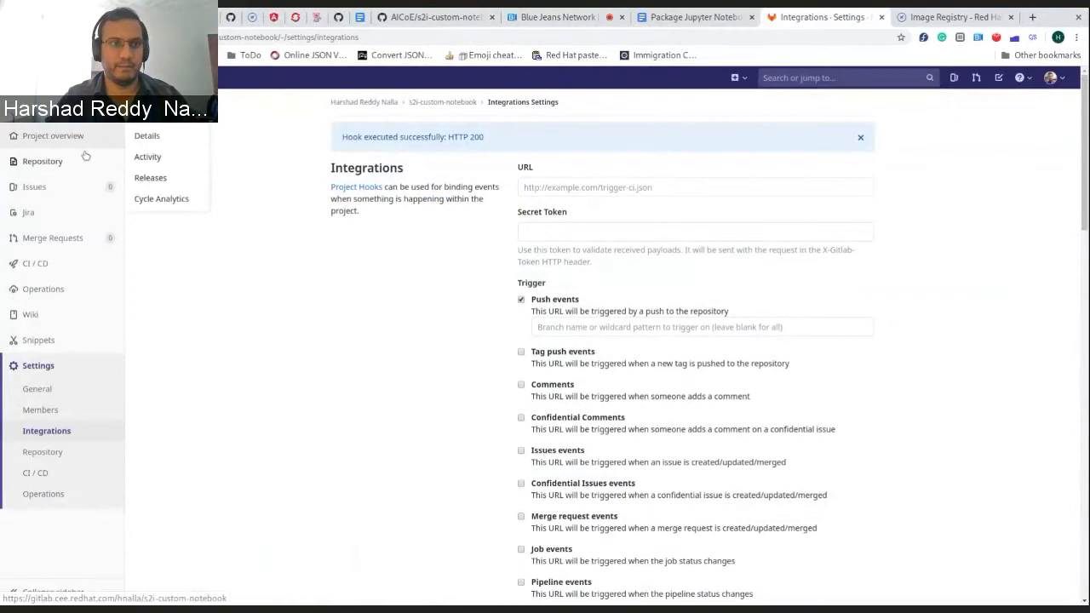
# Step: Open the Pipfile with its empty packages section and python_version "3.6"
pyautogui.click(42, 161)
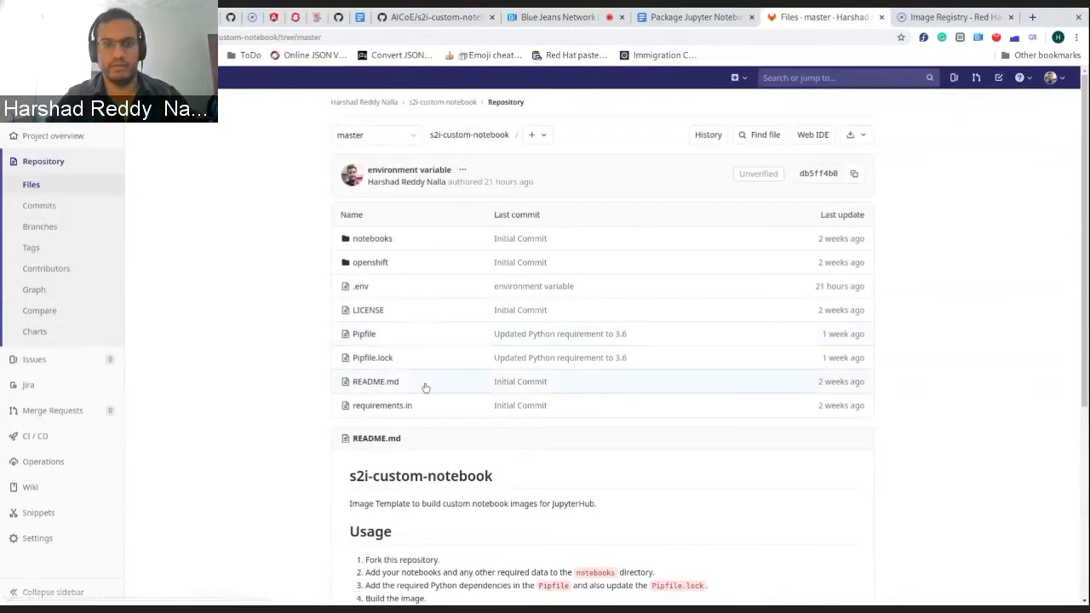
pyautogui.click(364, 333)
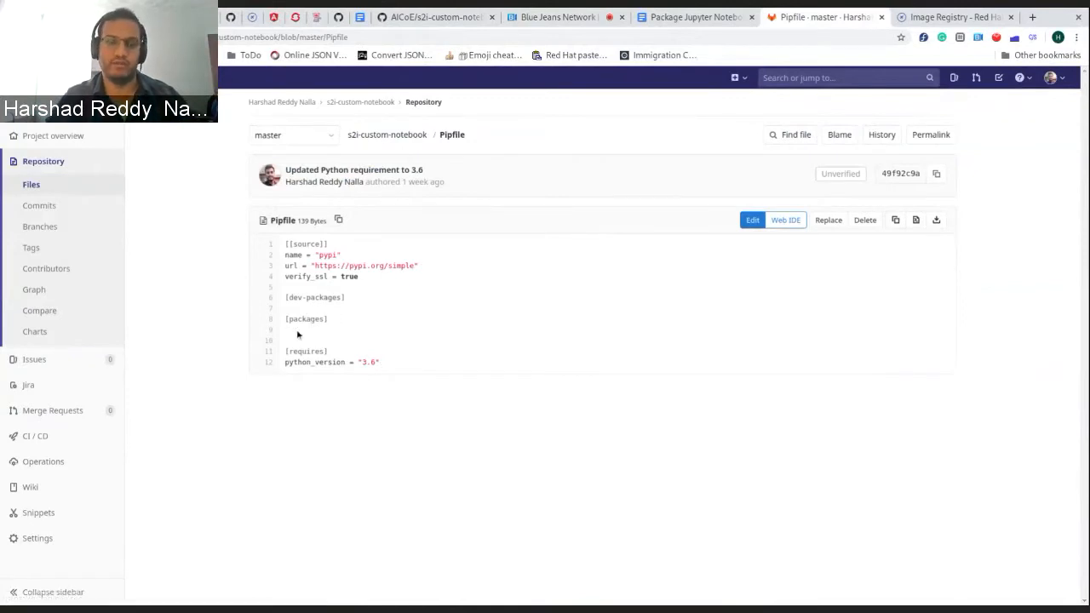
pyautogui.moveTo(330, 329)
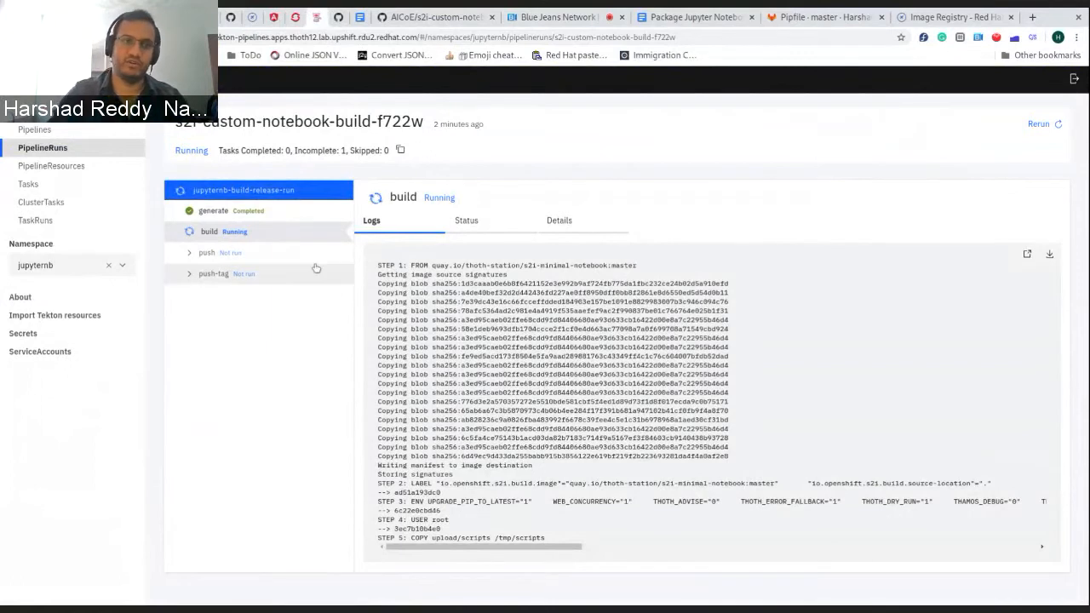
# Step: Check the push task's not-yet-available logs, then switch to the OpenShift image registry
pyautogui.click(206, 252)
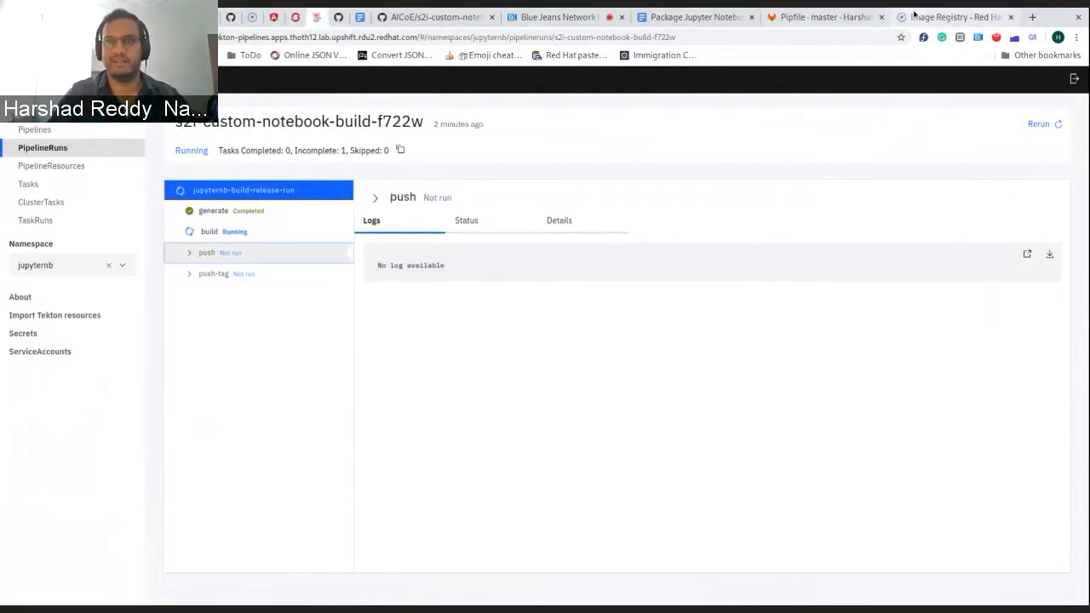
pyautogui.click(948, 17)
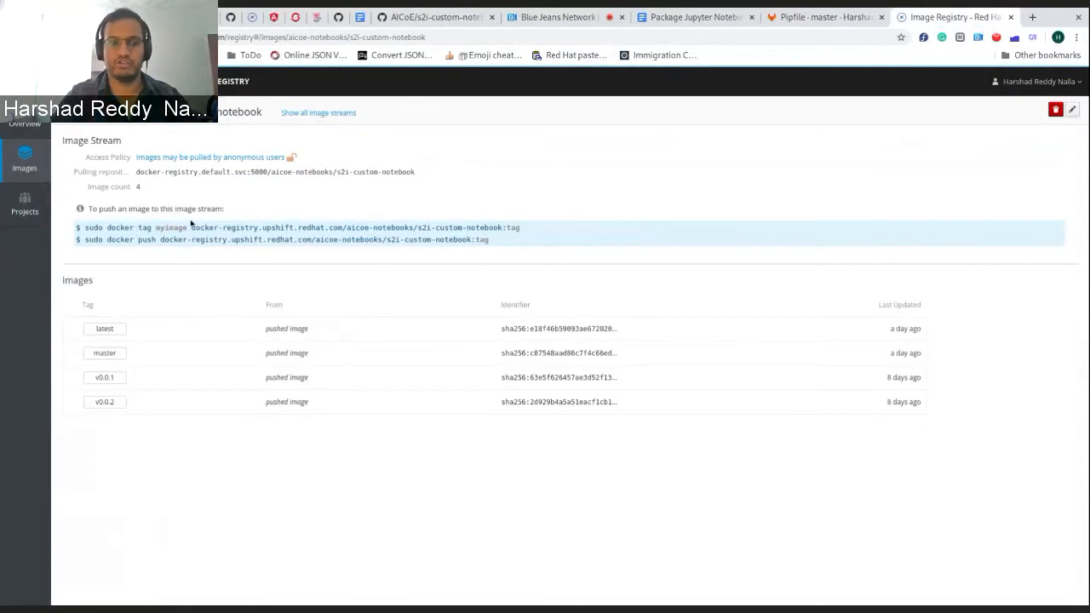
# Step: Browse the drift-analysis-baselines stream, then open aicoe-notebooks/s2i-custom-notebook with its four tags
pyautogui.click(105, 328)
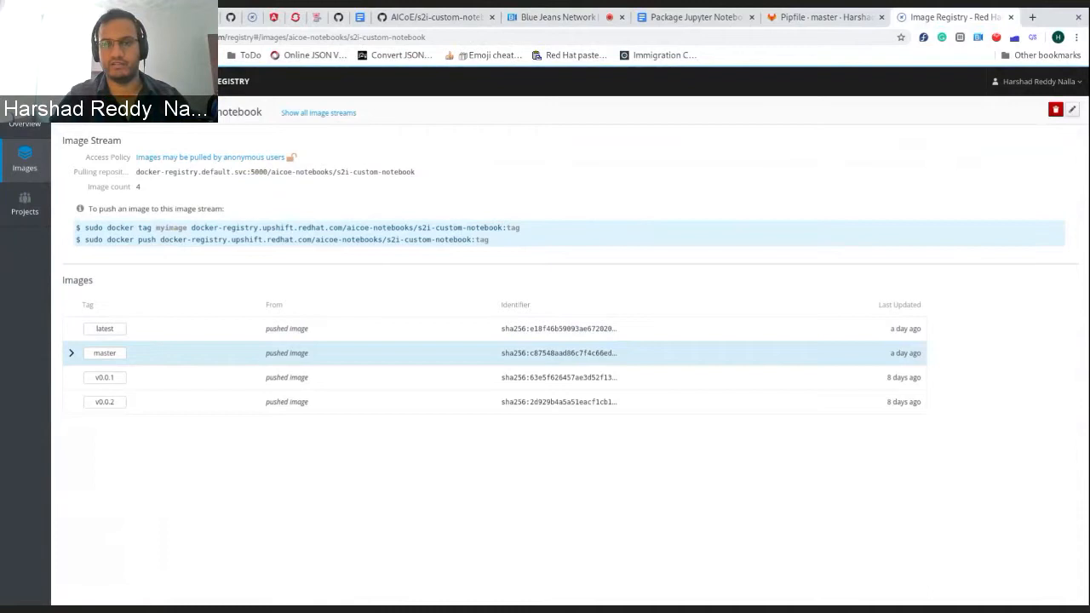
pyautogui.moveTo(142, 365)
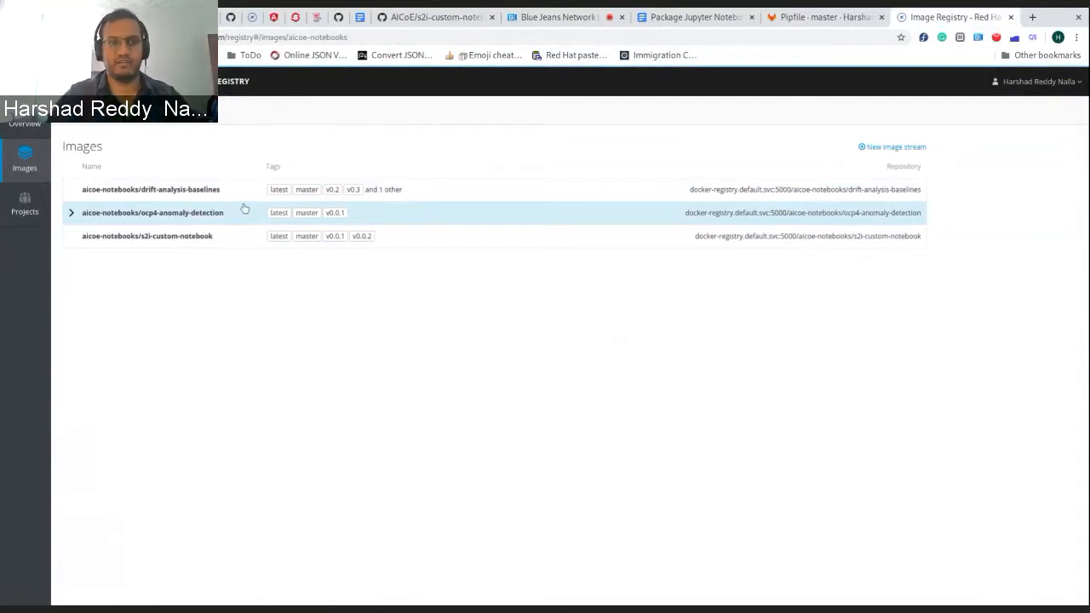
pyautogui.moveTo(239, 225)
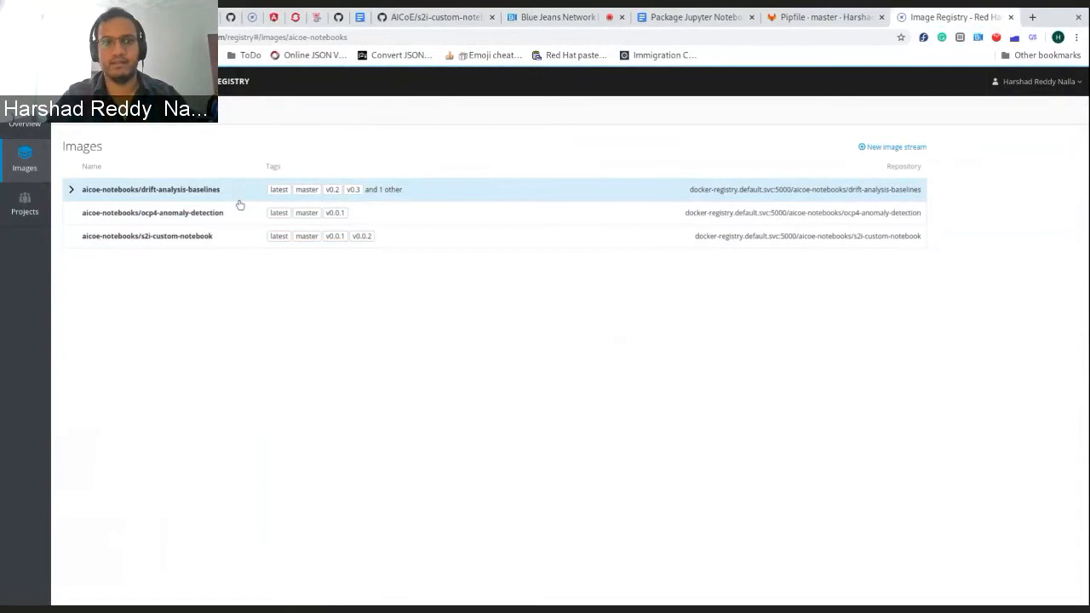
pyautogui.click(152, 189)
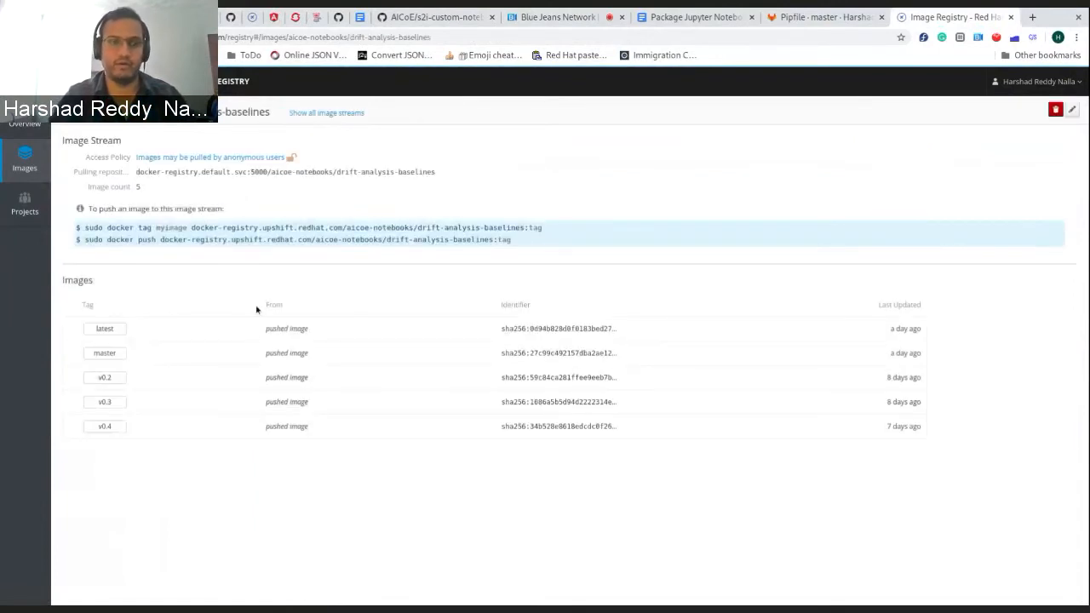
pyautogui.click(105, 377)
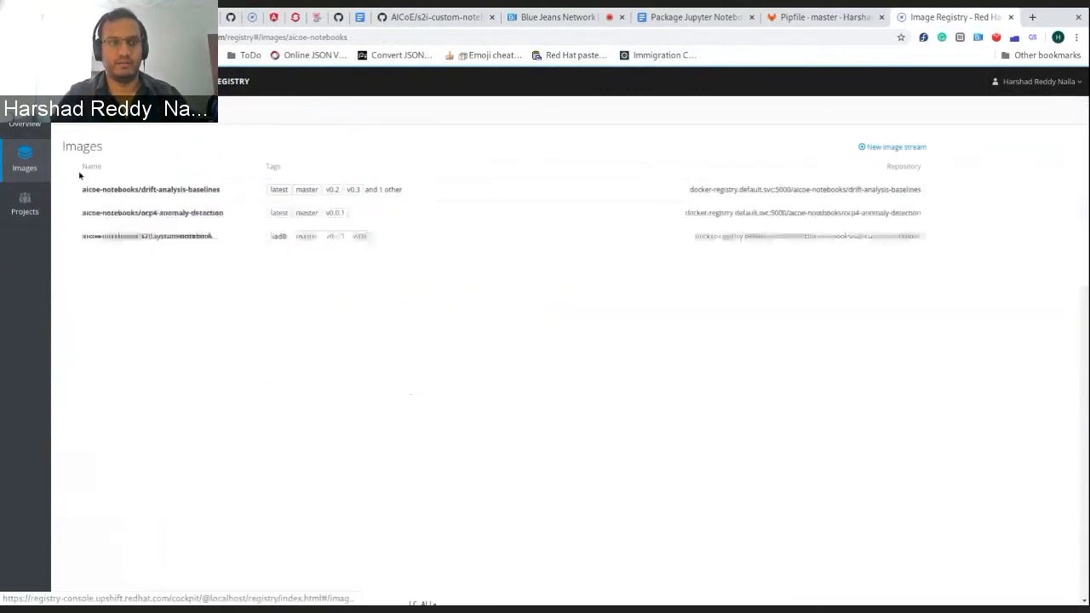
pyautogui.click(149, 236)
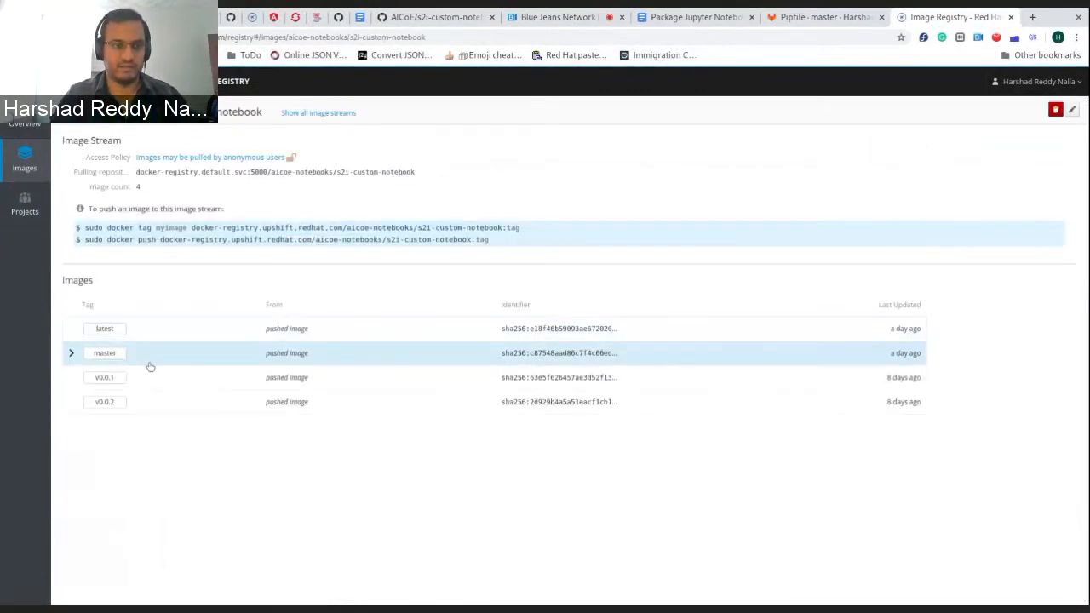
# Step: Open the master image details and highlight TEST_ENV=1 among its environment variables
pyautogui.click(104, 353)
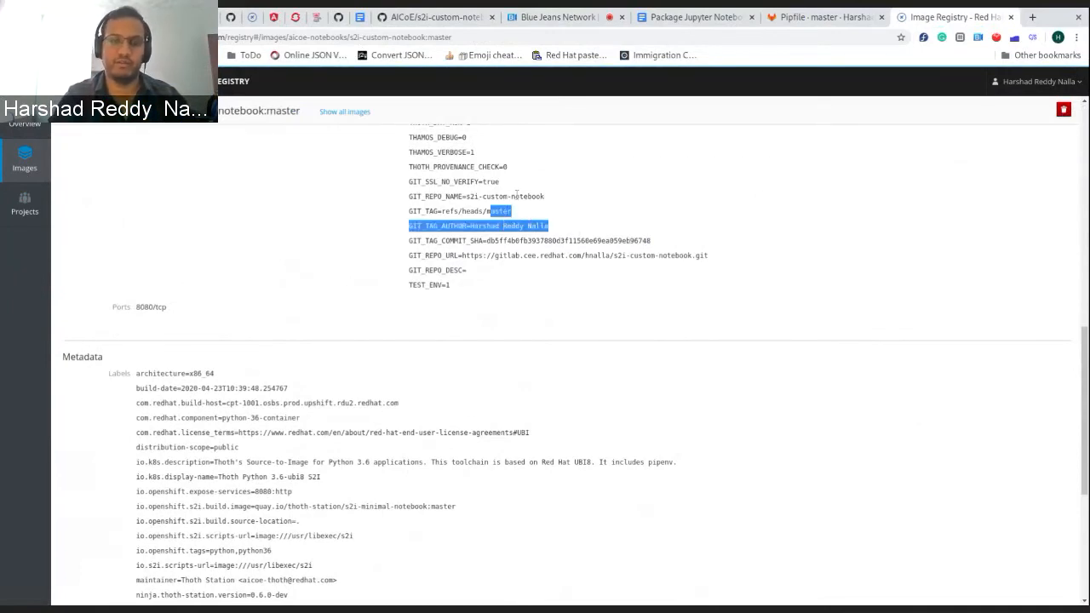
pyautogui.scroll(-3)
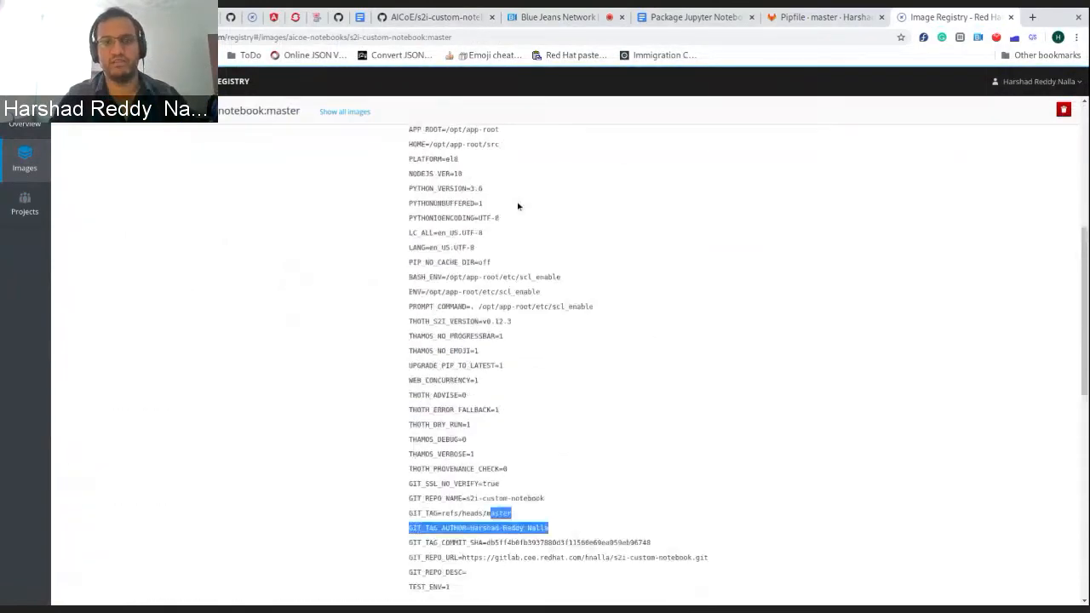
pyautogui.scroll(-3)
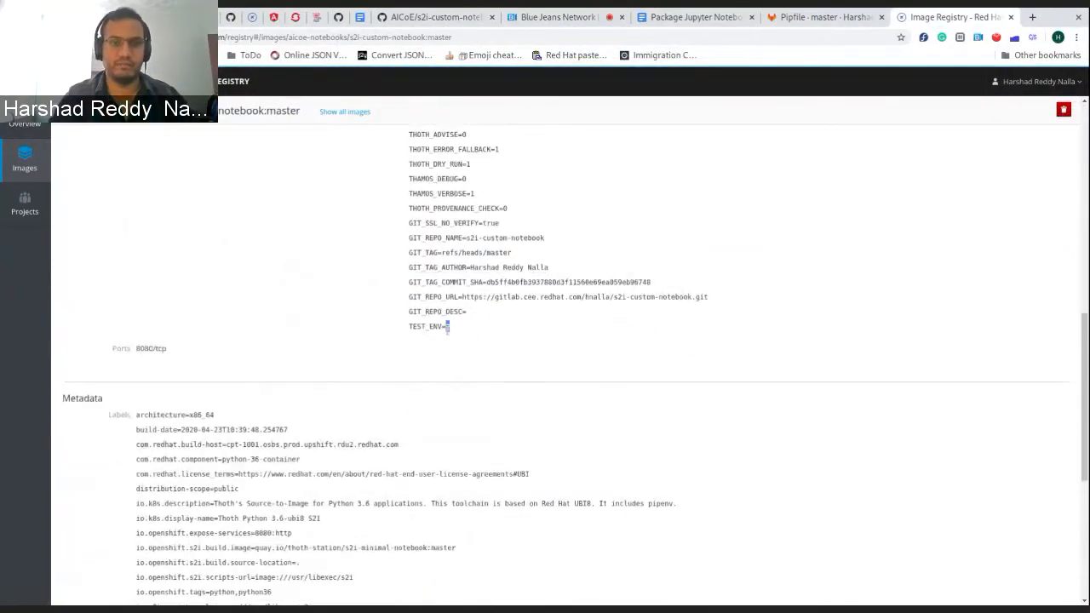
pyautogui.doubleClick(428, 326)
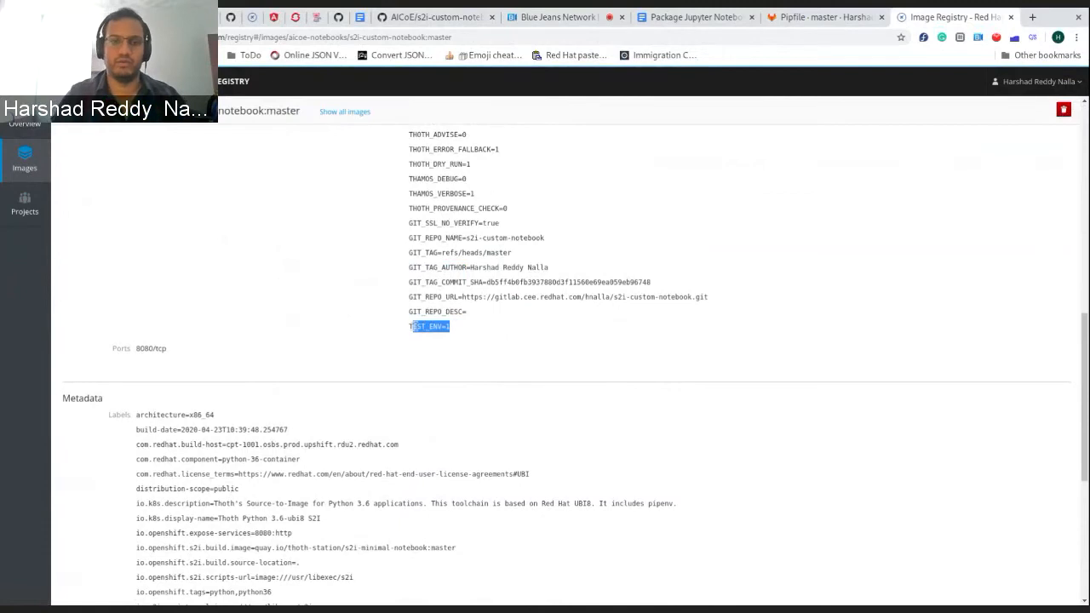
pyautogui.scroll(-3)
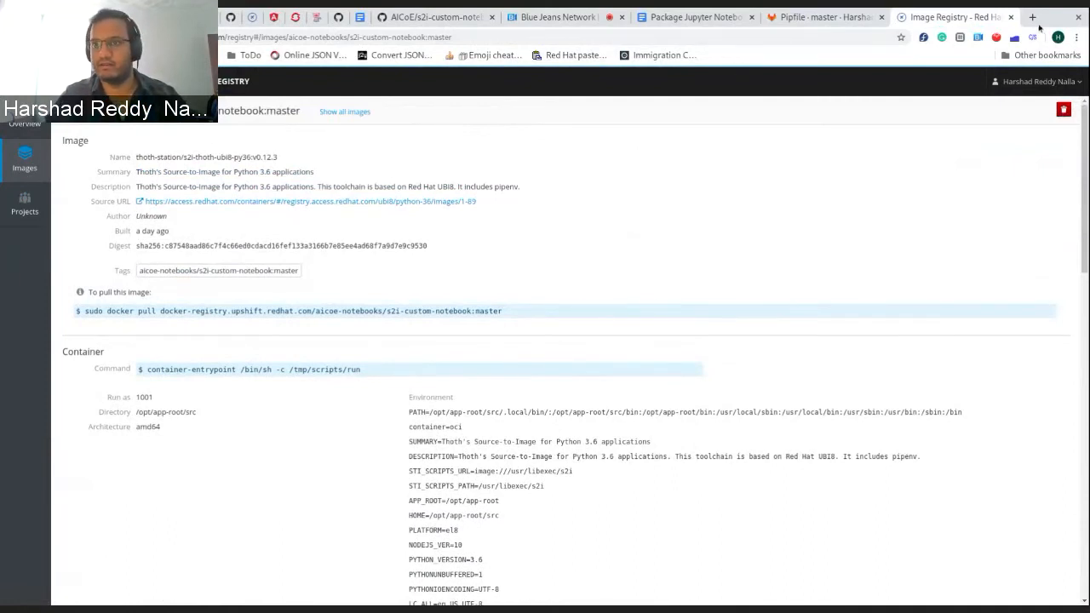
# Step: Show the JupyterHub notebooks folder (hello_world.ipynb, Pipfile, Pipfile.lock) and return to the registry
pyautogui.click(1032, 18)
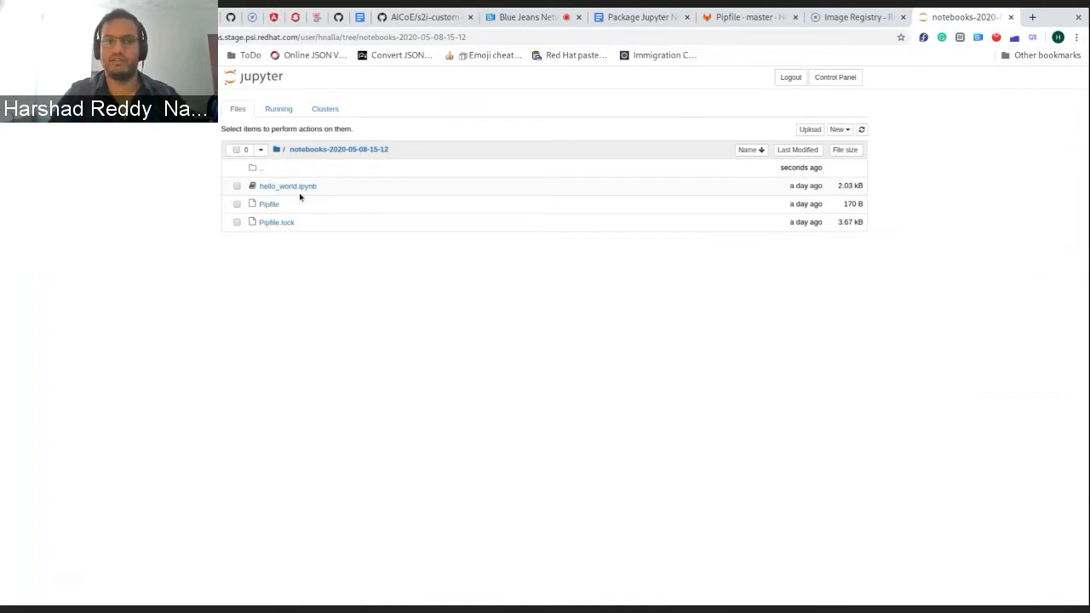
pyautogui.moveTo(358, 177)
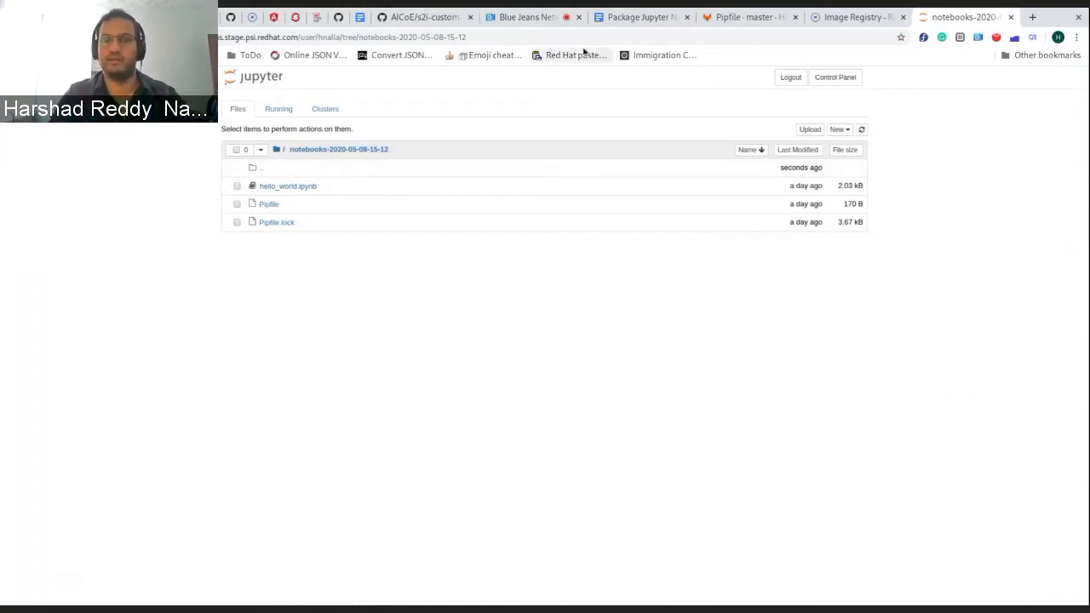
pyautogui.click(852, 18)
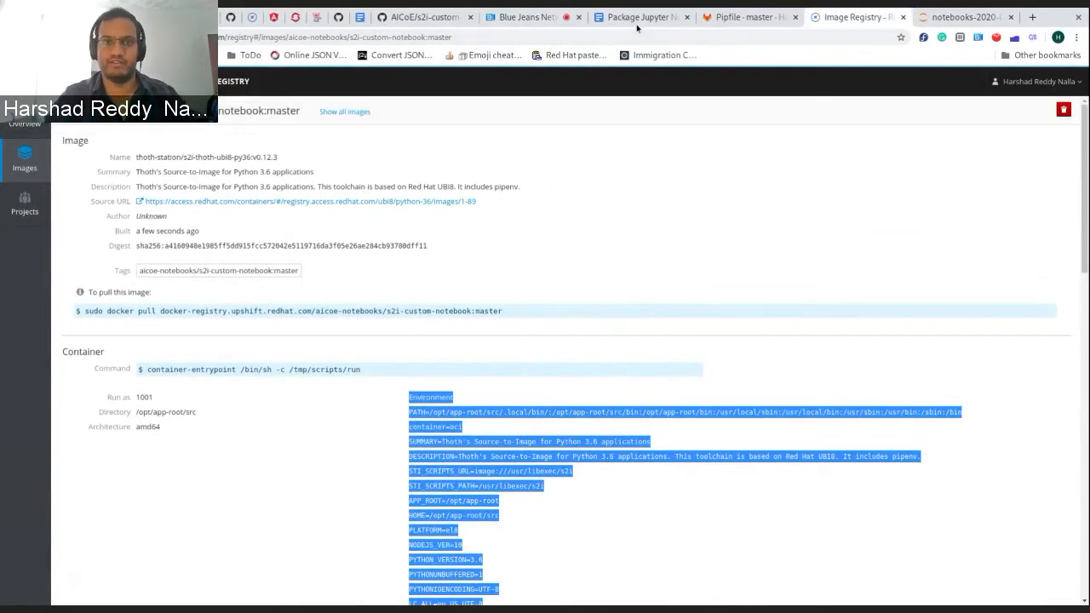
# Step: Scroll through the Package Jupyter Notebooks document, briefly glancing at the Blue Jeans call tab
pyautogui.click(640, 17)
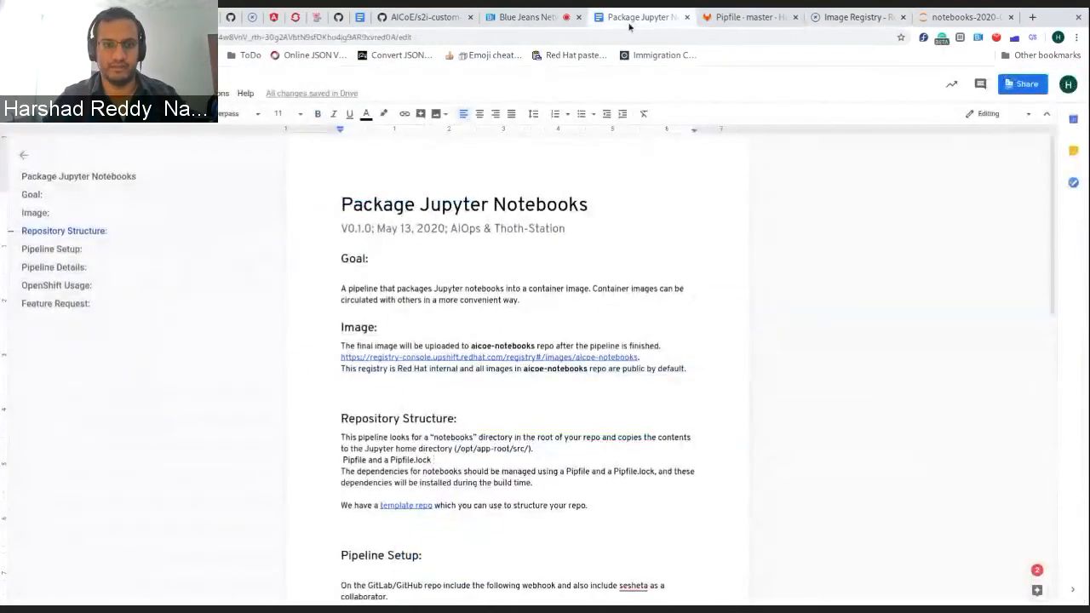
pyautogui.moveTo(576, 80)
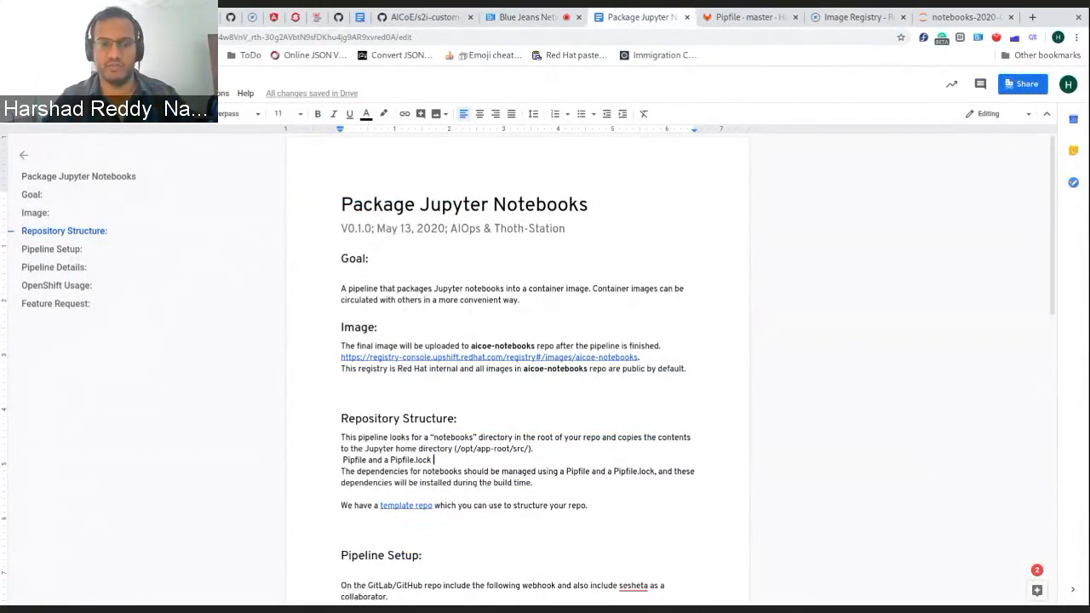
pyautogui.scroll(-3)
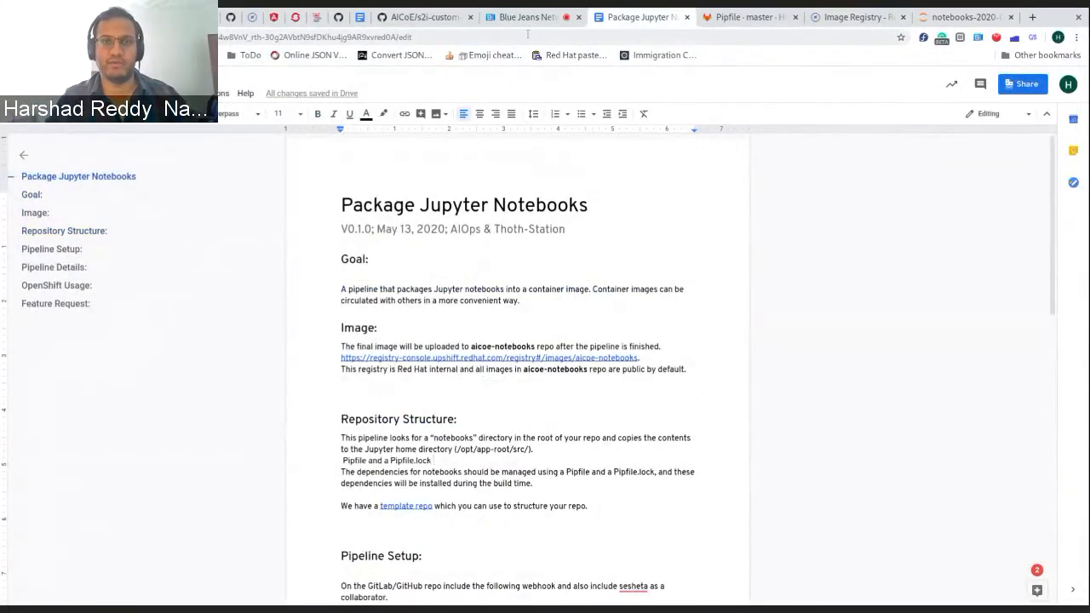
pyautogui.moveTo(526, 17)
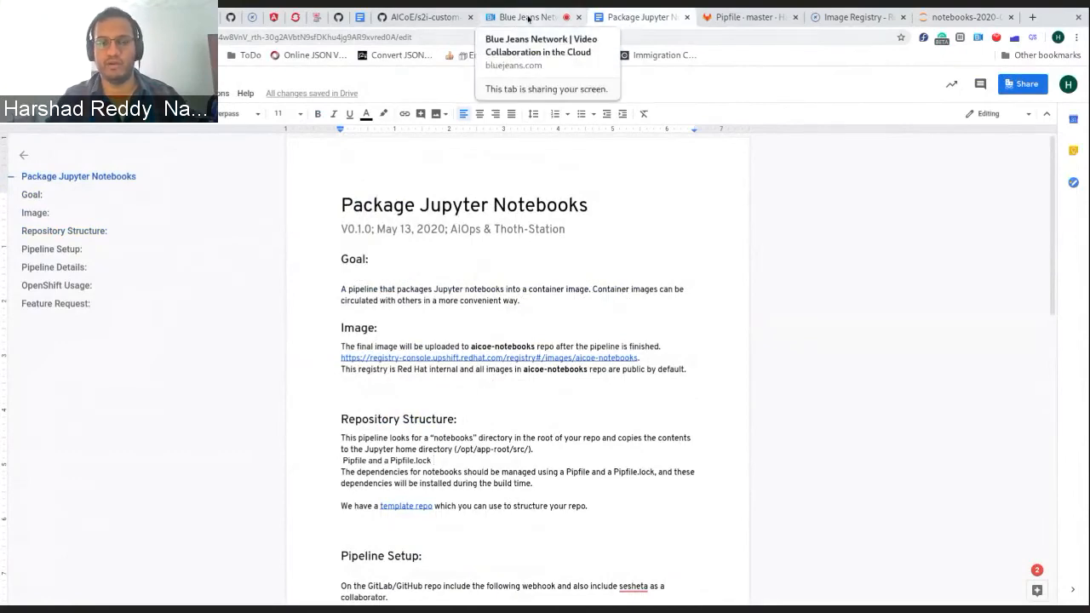
pyautogui.click(522, 16)
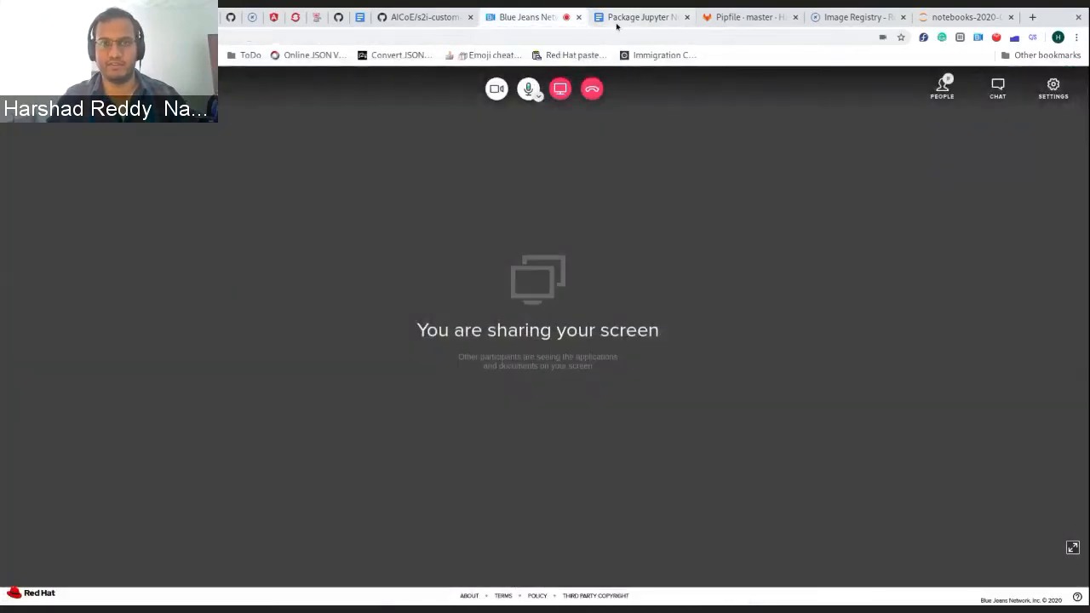
pyautogui.click(639, 17)
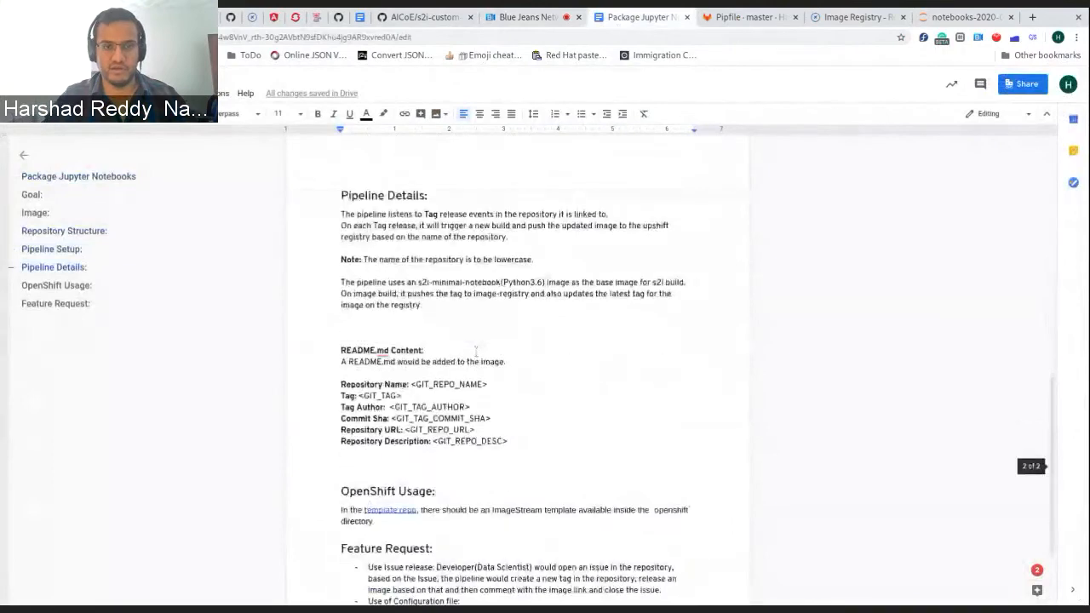
pyautogui.scroll(-3)
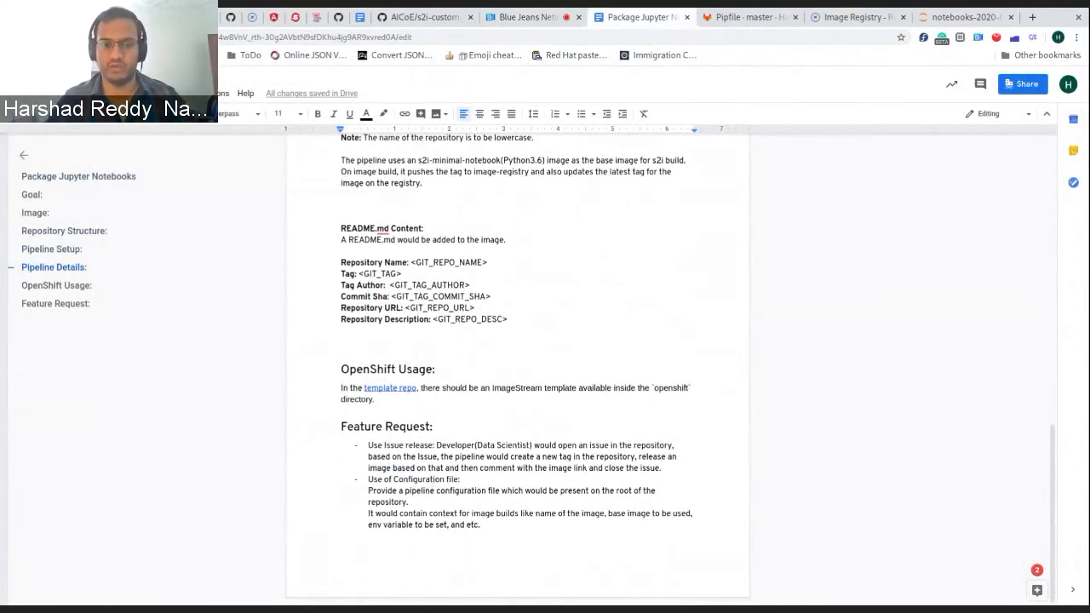
pyautogui.moveTo(653, 74)
pyautogui.write('Pipfile and a Pipfile.lock')
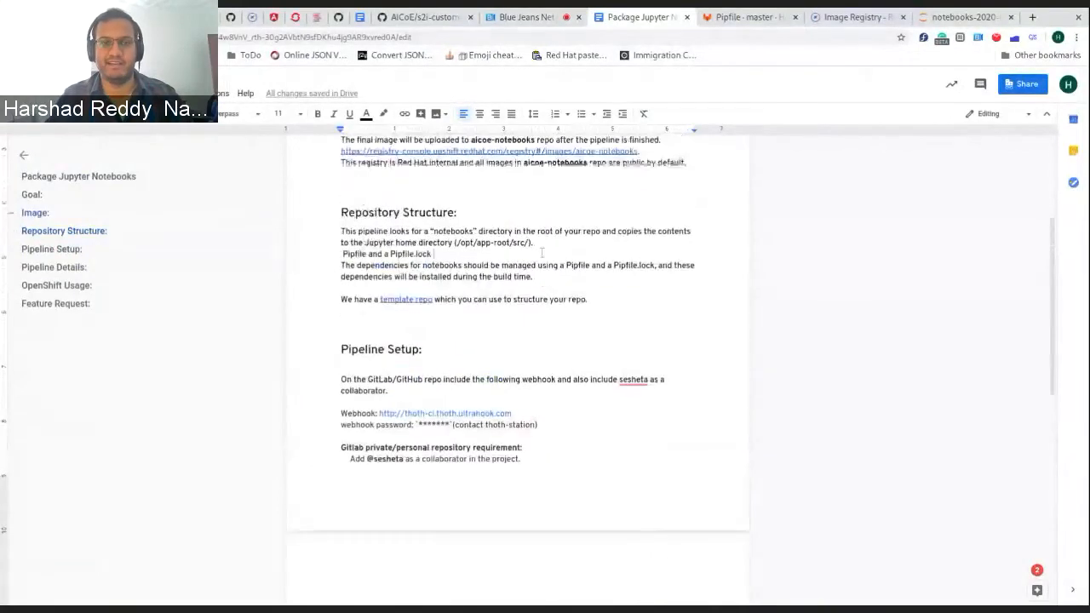
pyautogui.scroll(-3)
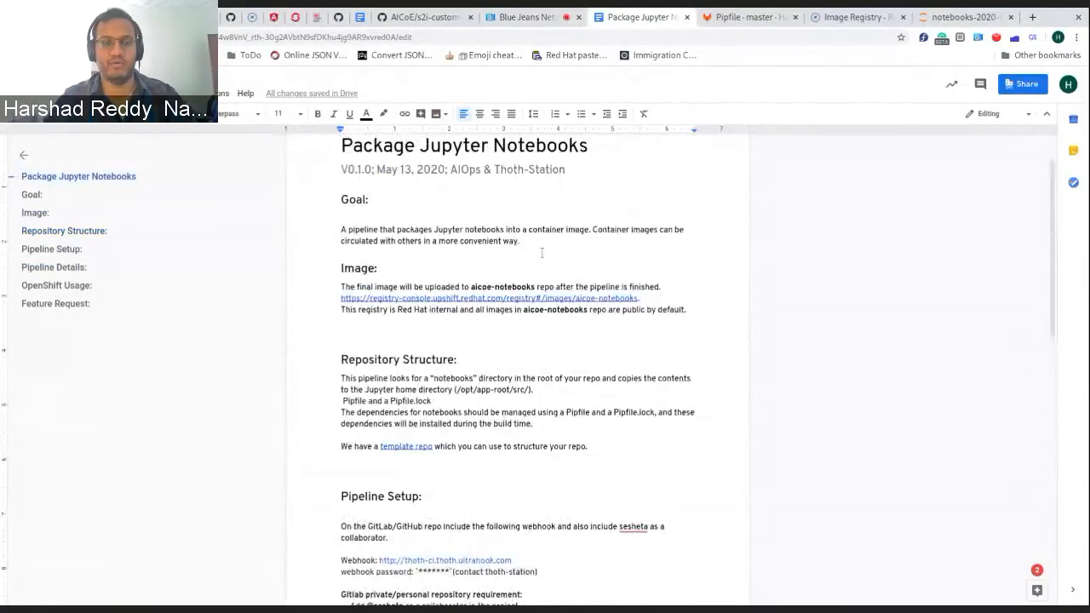
pyautogui.scroll(-3)
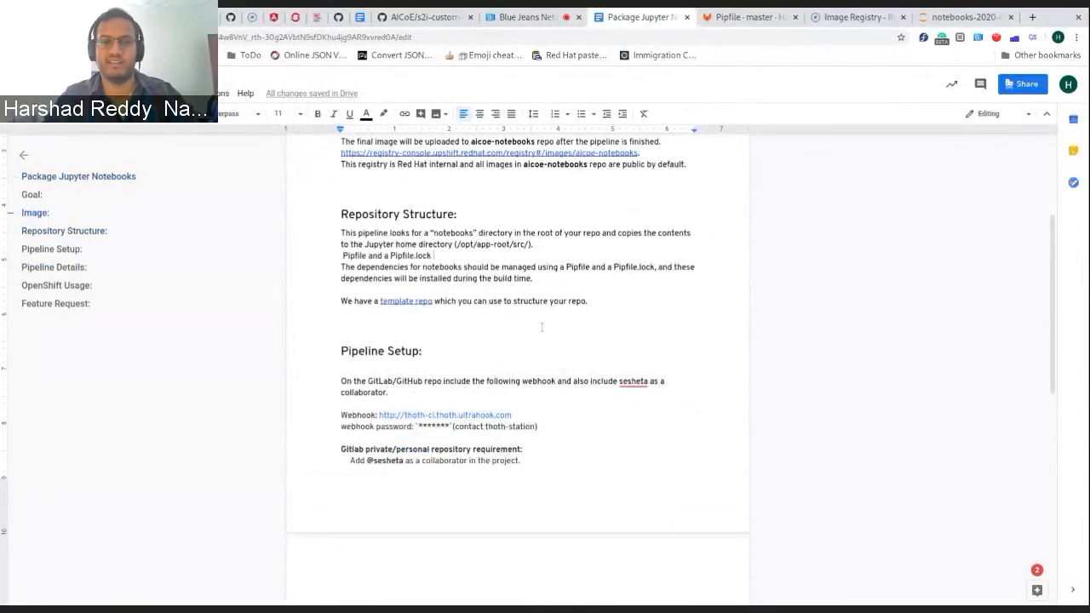
pyautogui.scroll(-3)
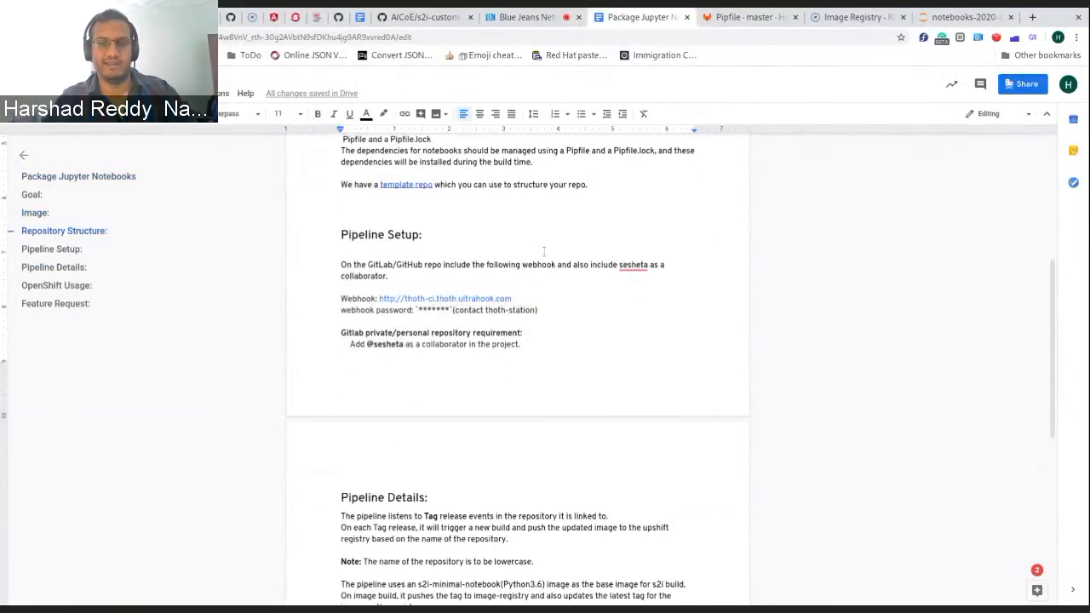
pyautogui.scroll(-3)
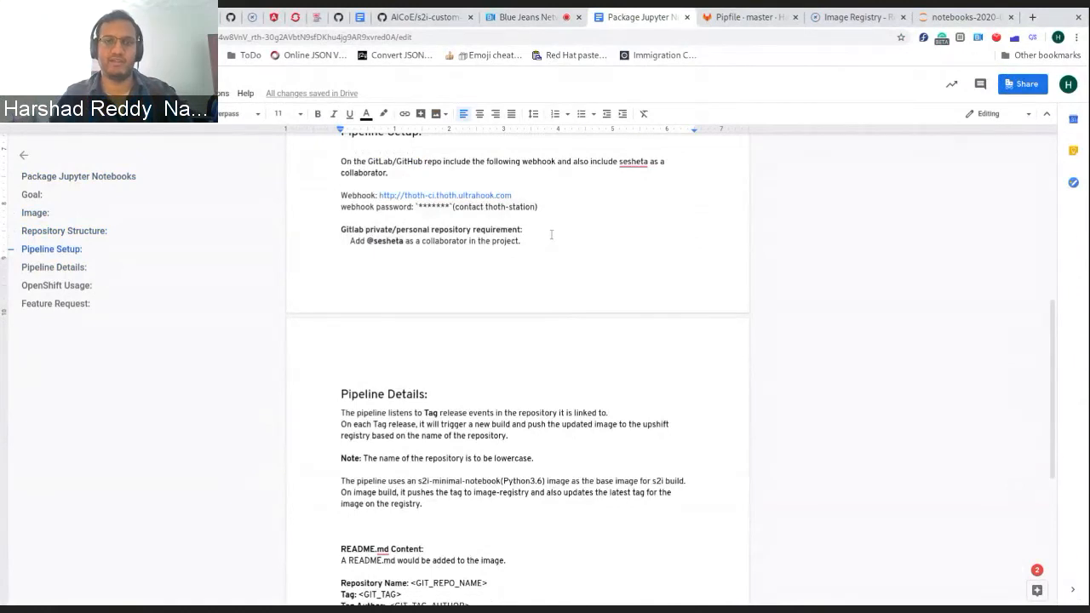